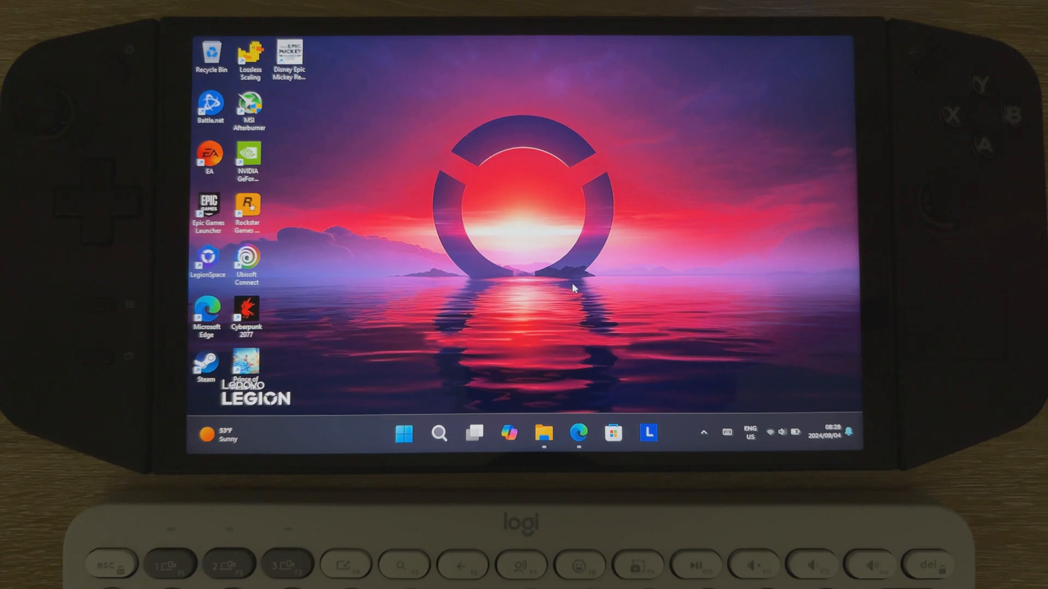
Open the desktop right-click menu, then dismiss it
{"action": "right_click", "coordinate": [571, 288]}
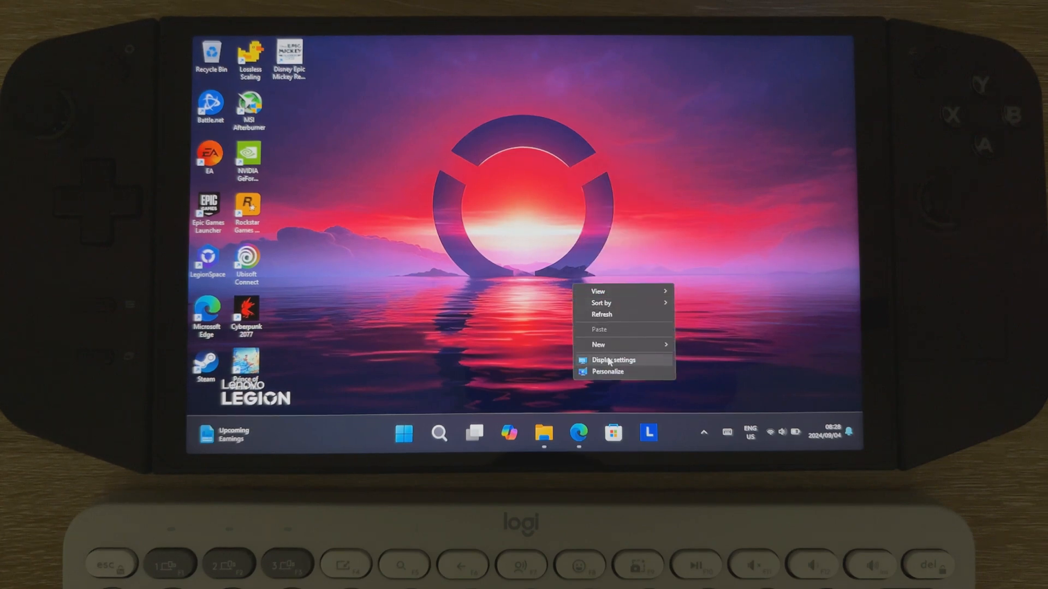
{"action": "mouse_move", "coordinate": [634, 390]}
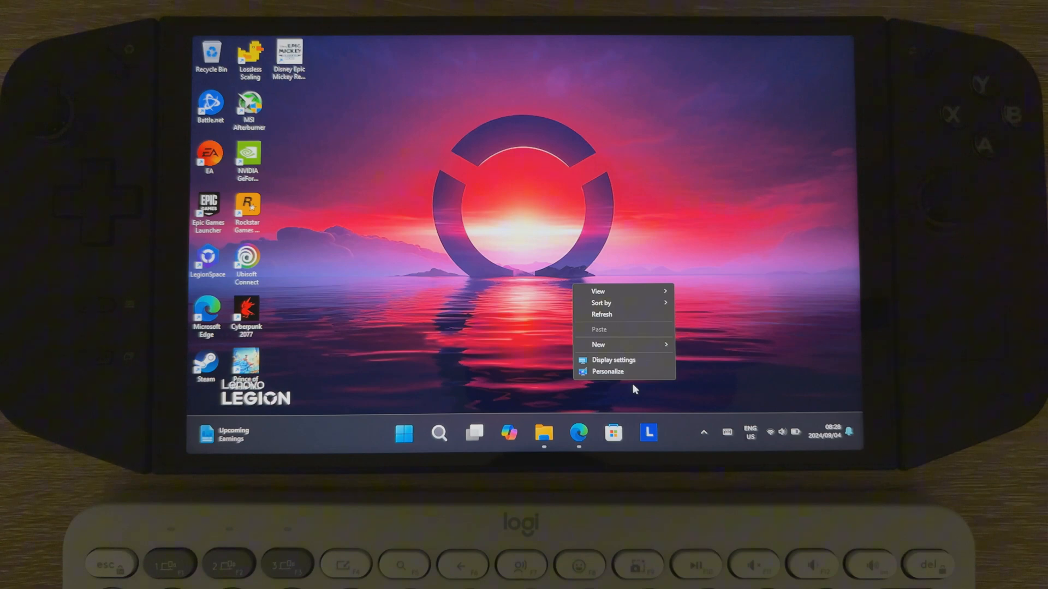
{"action": "mouse_move", "coordinate": [486, 411]}
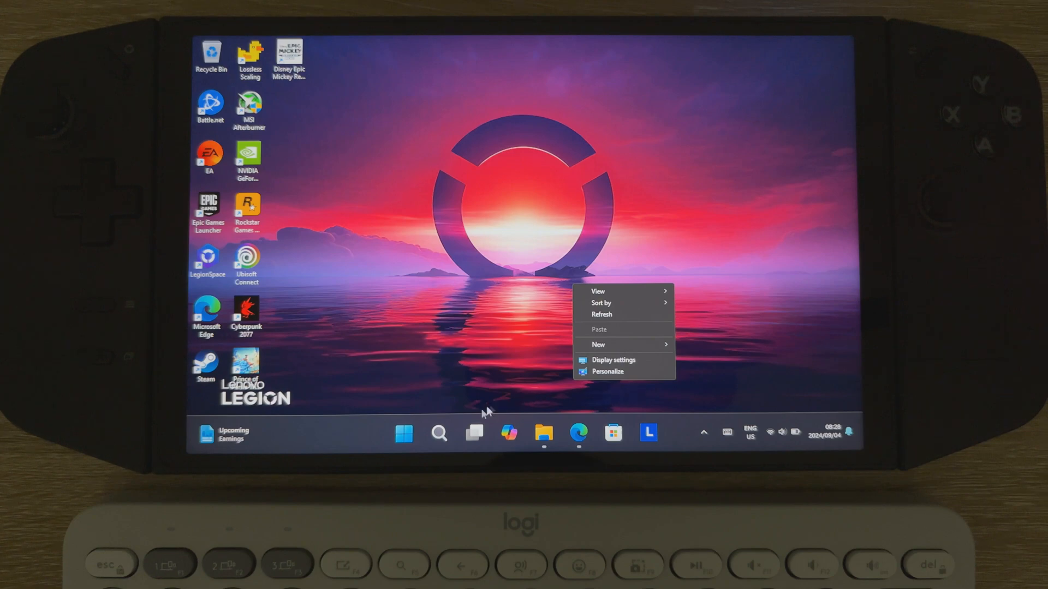
{"action": "left_click", "coordinate": [403, 433]}
{"action": "type", "text": "amd"}
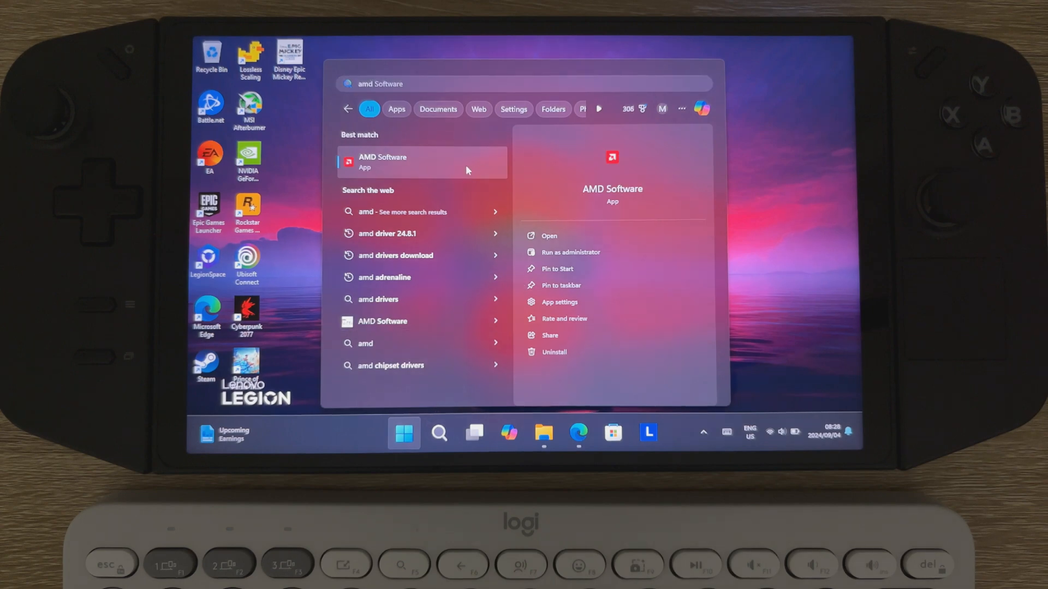
{"action": "mouse_move", "coordinate": [364, 169]}
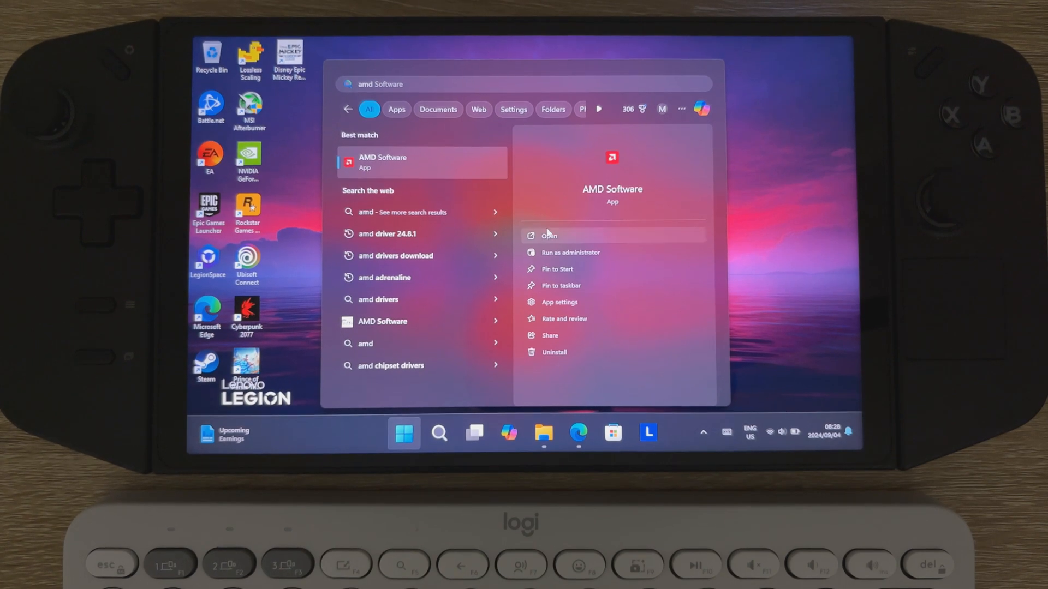
{"action": "mouse_move", "coordinate": [791, 173]}
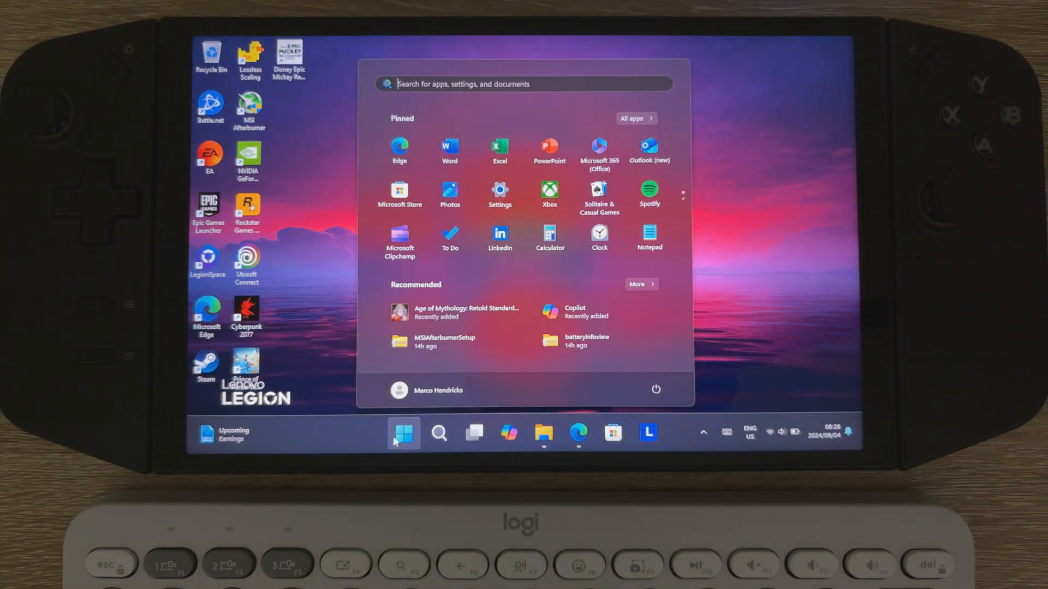
{"action": "type", "text": "amd"}
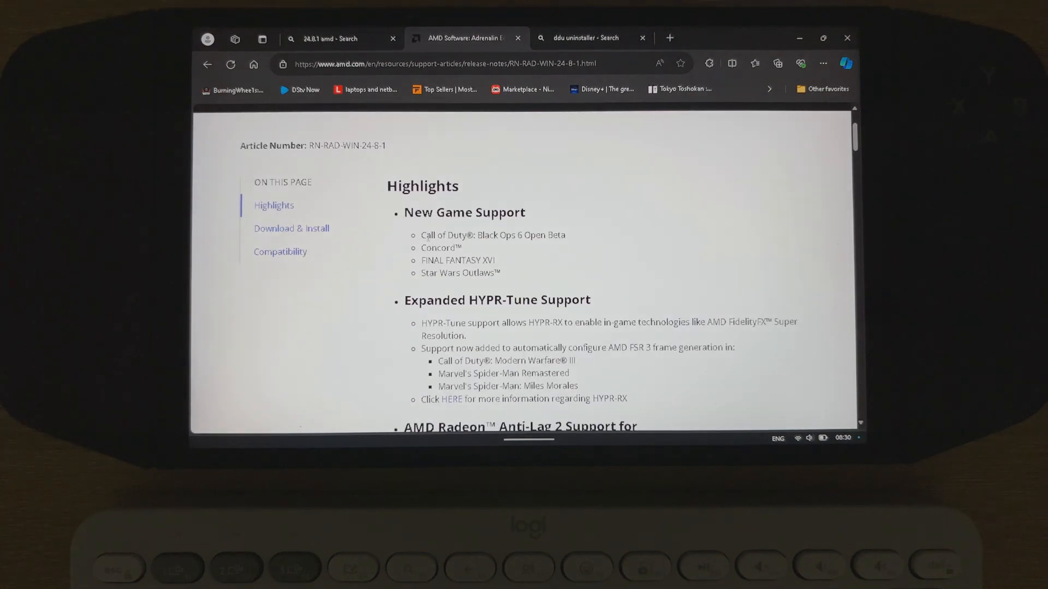
Scroll the 24.8.1 release notes to the download links, then switch to the 'ddu uninstaller' search tab
{"action": "scroll", "scroll_direction": "down", "scroll_amount": 3}
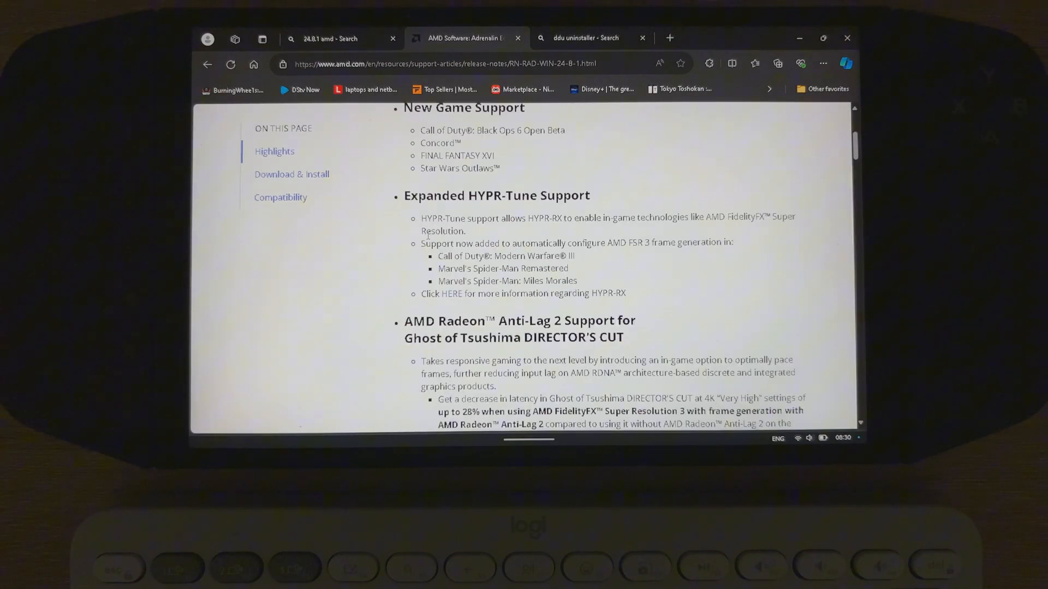
{"action": "scroll", "scroll_direction": "down", "scroll_amount": 3}
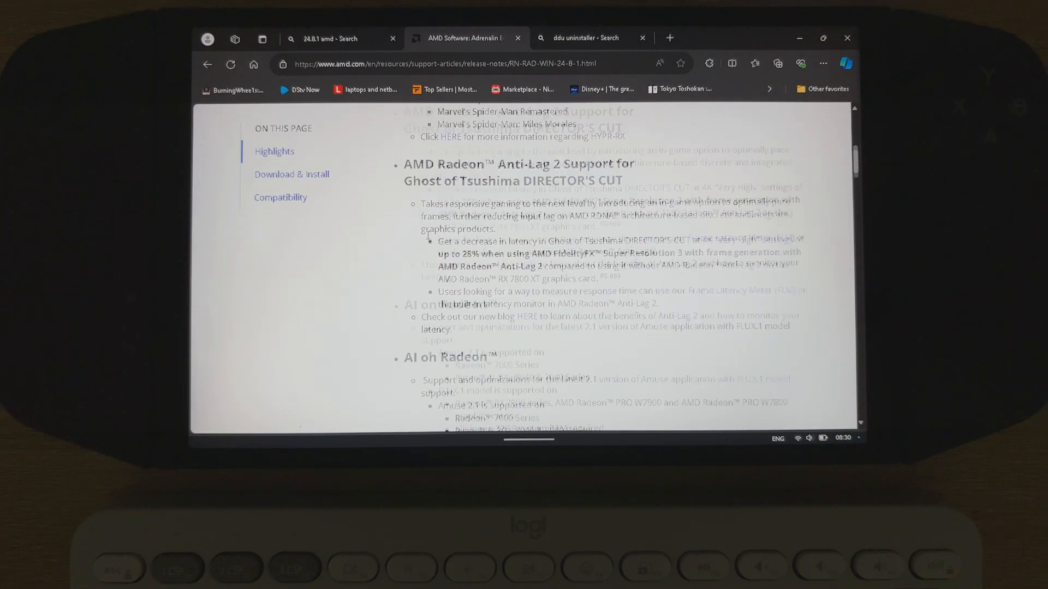
{"action": "scroll", "scroll_direction": "down", "scroll_amount": 3}
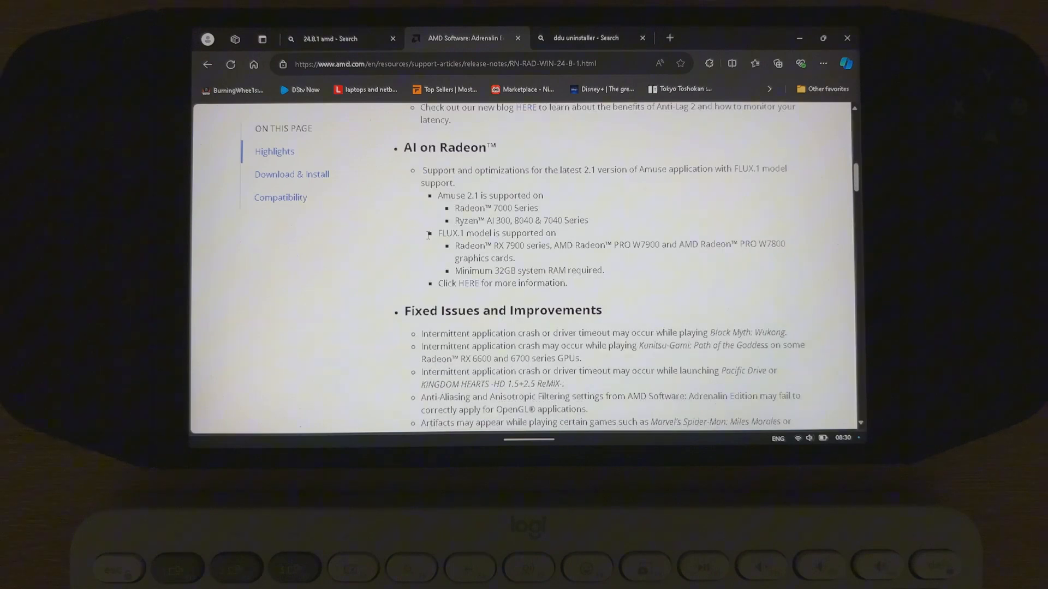
{"action": "scroll", "scroll_direction": "down", "scroll_amount": 3}
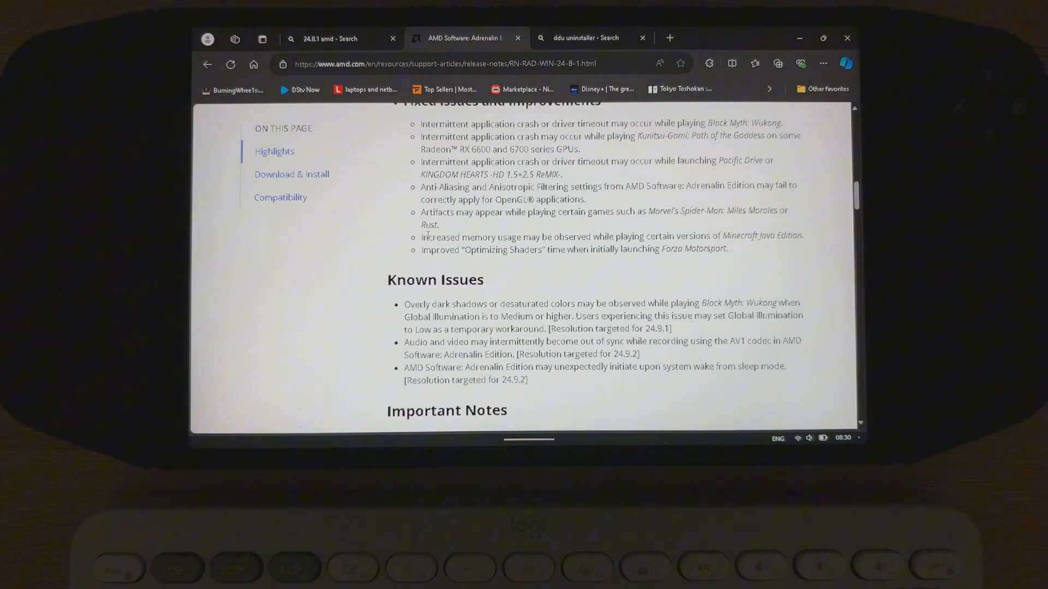
{"action": "scroll", "scroll_direction": "down", "scroll_amount": 3}
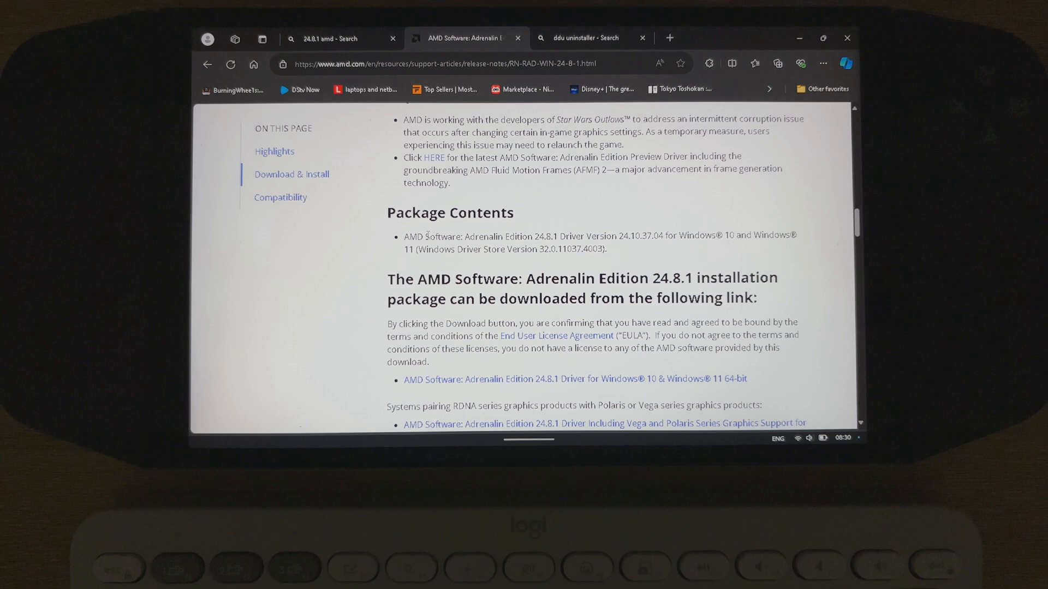
{"action": "scroll", "scroll_direction": "down", "scroll_amount": 3}
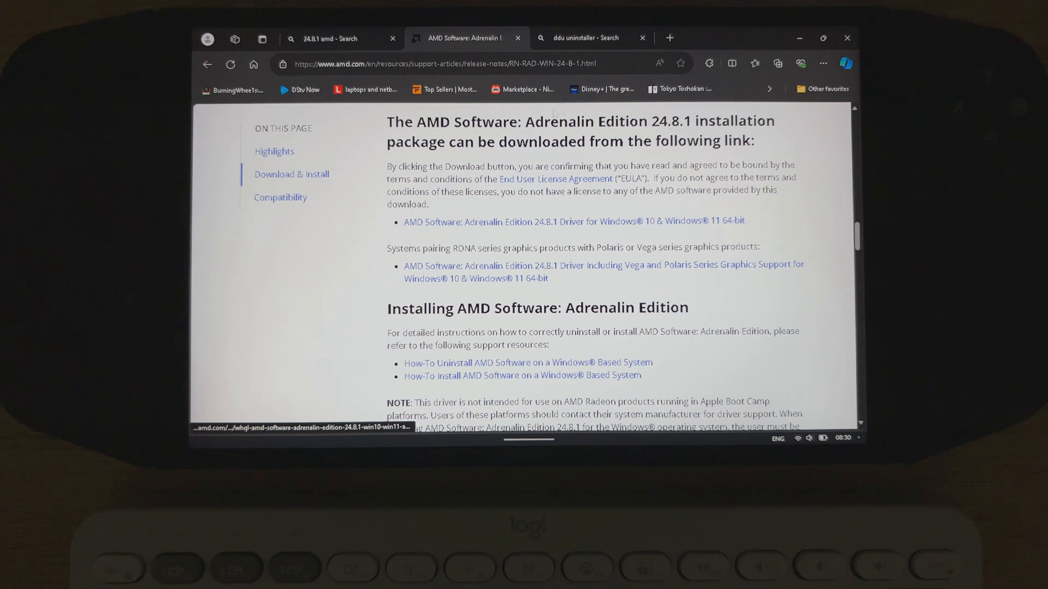
{"action": "left_click", "coordinate": [589, 38]}
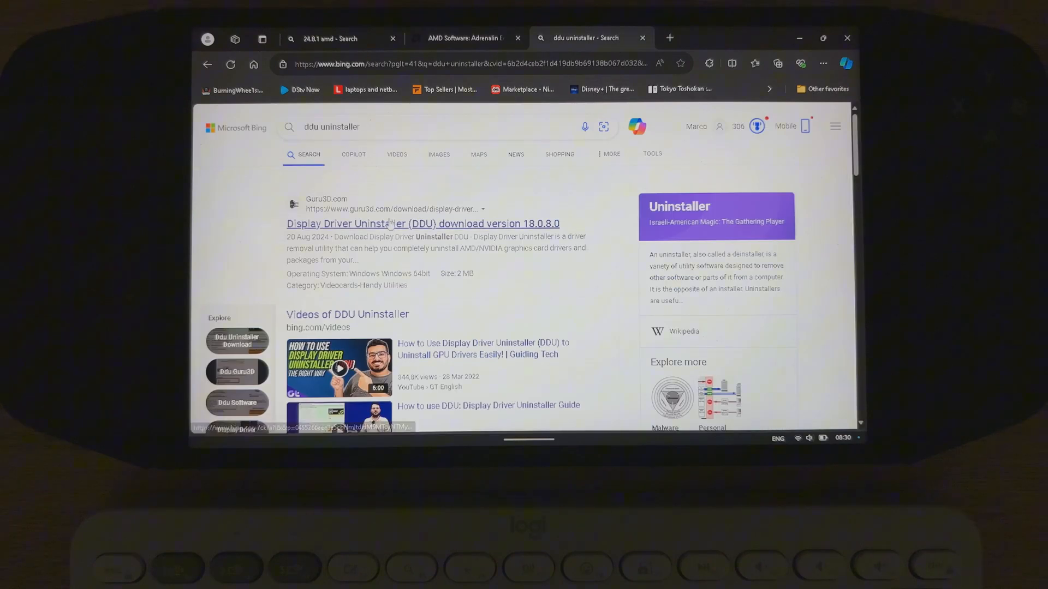
Download DDU 18.0.8.0 from Guru3D's EU mirror and extract the zip into Downloads
{"action": "left_click", "coordinate": [422, 223]}
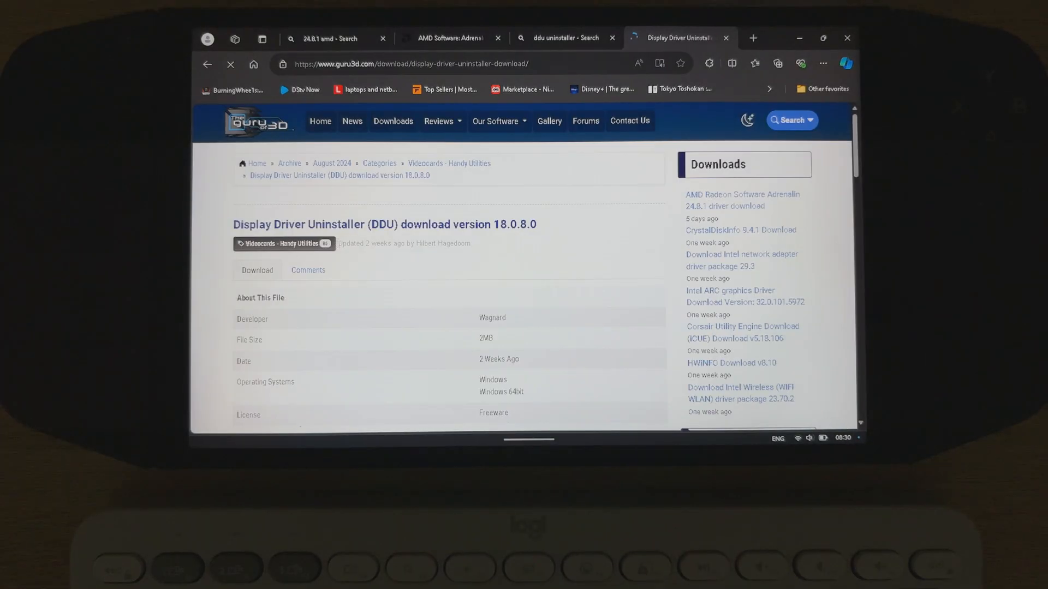
{"action": "scroll", "scroll_direction": "down", "scroll_amount": 3}
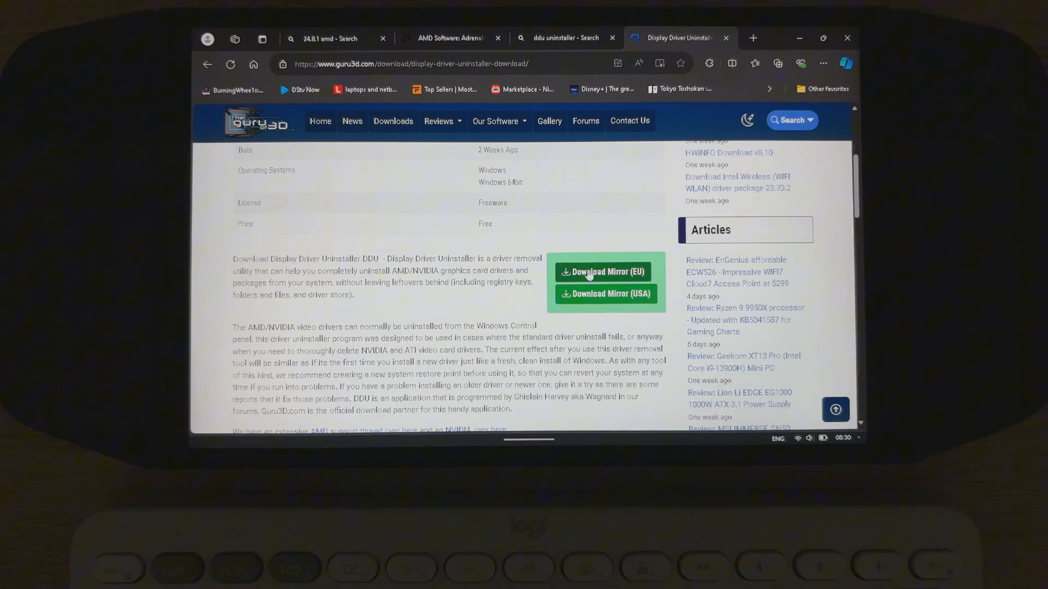
{"action": "left_click", "coordinate": [823, 63]}
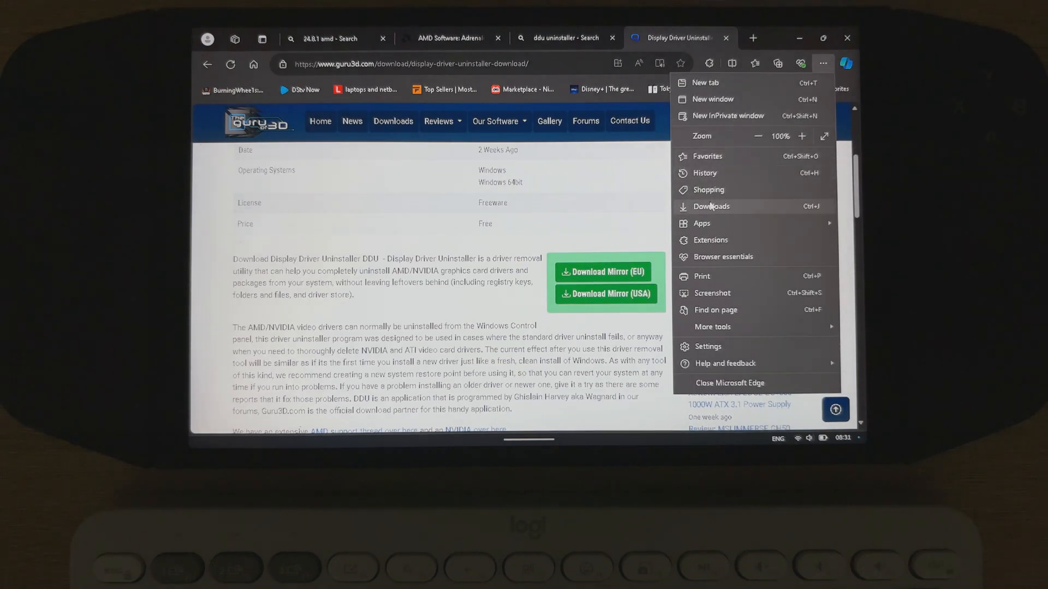
{"action": "left_click", "coordinate": [711, 206]}
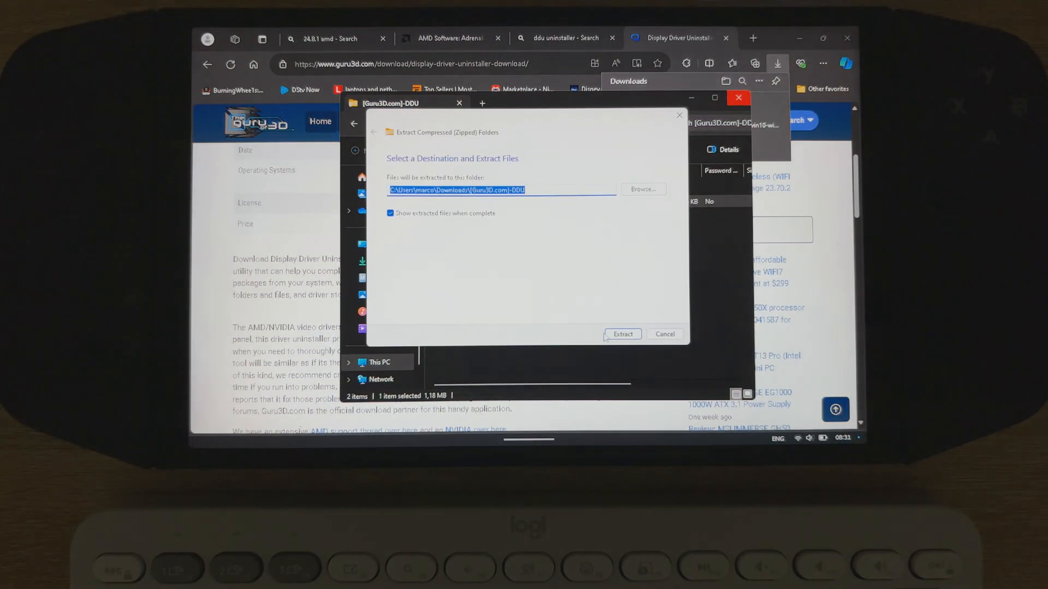
{"action": "left_click", "coordinate": [622, 334]}
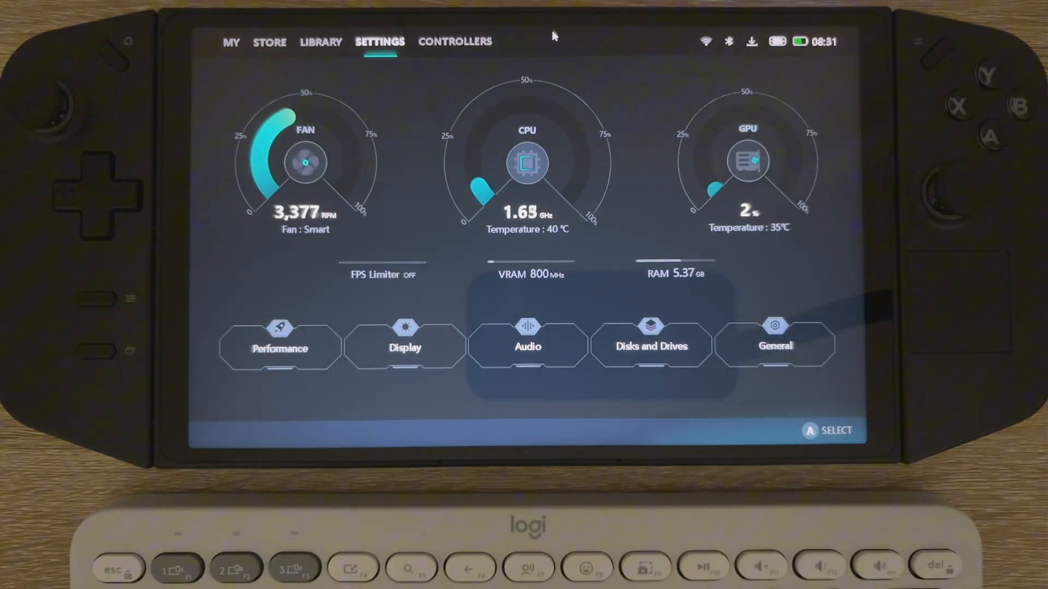
Restart the handheld into recovery options from the Start menu's power button
{"action": "left_click", "coordinate": [775, 345]}
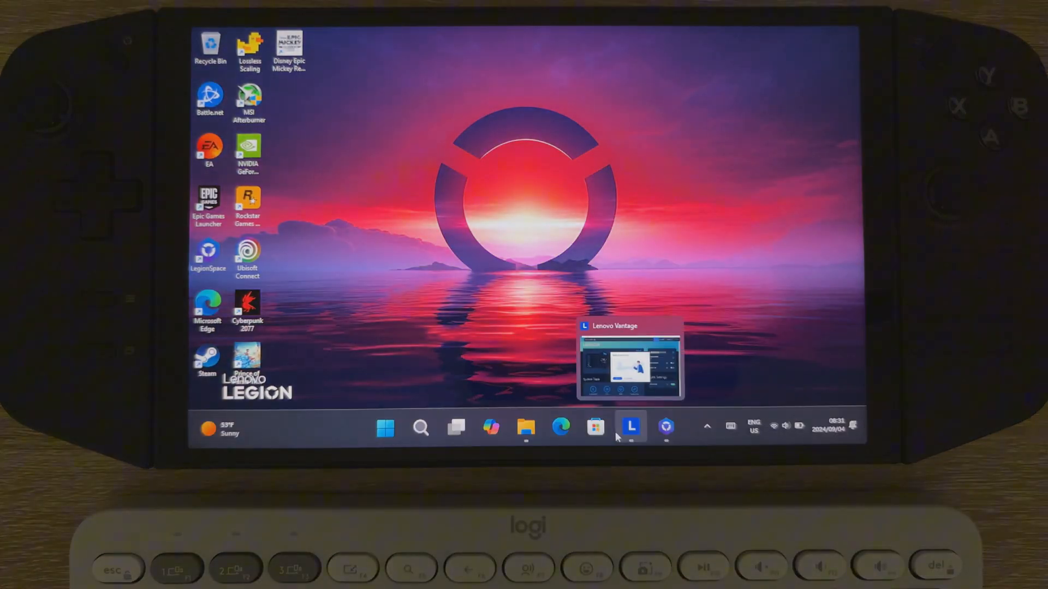
{"action": "left_click", "coordinate": [384, 427]}
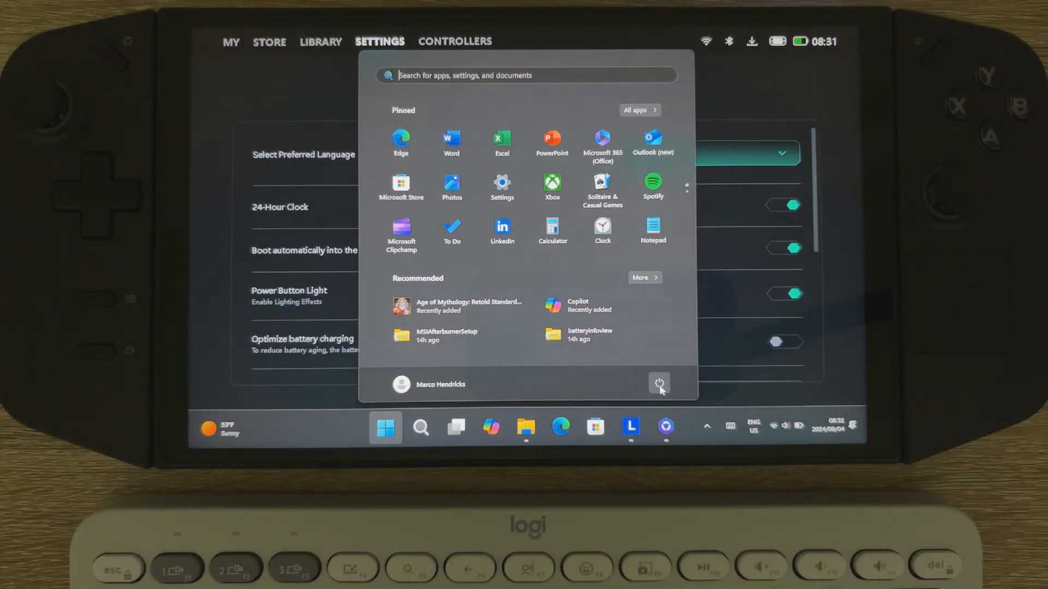
{"action": "left_click", "coordinate": [659, 384]}
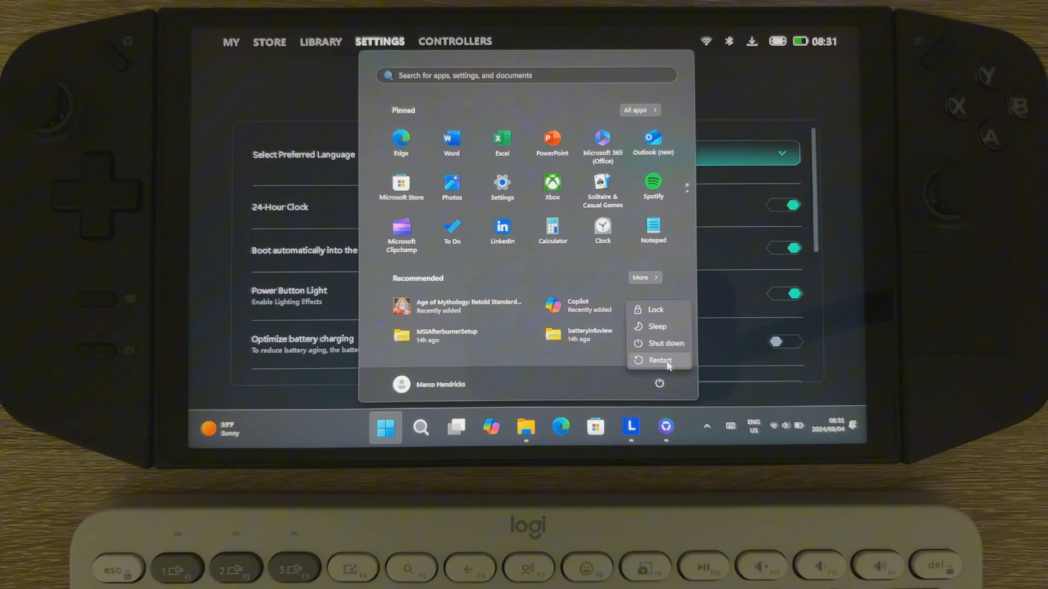
{"action": "left_click", "coordinate": [659, 360]}
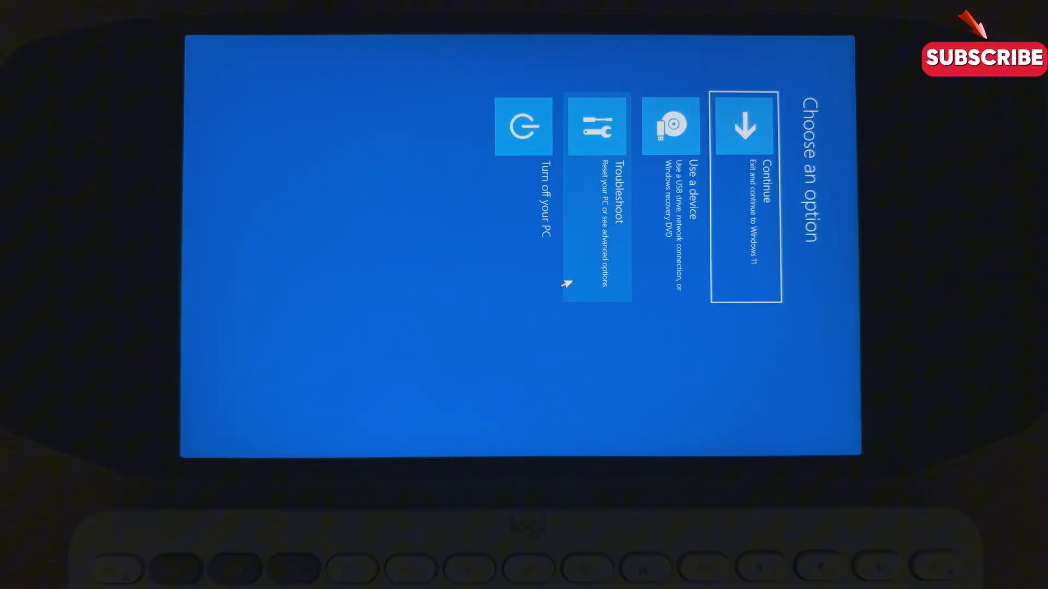
Go through Troubleshoot to Startup Settings and restart for Safe Mode options
{"action": "left_click", "coordinate": [597, 128]}
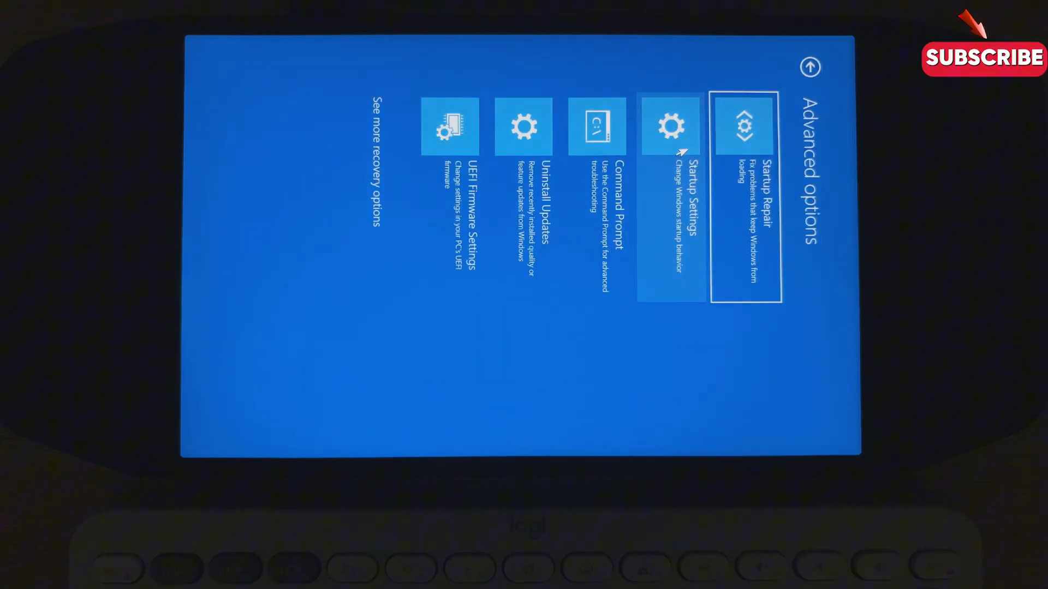
{"action": "left_click", "coordinate": [670, 126]}
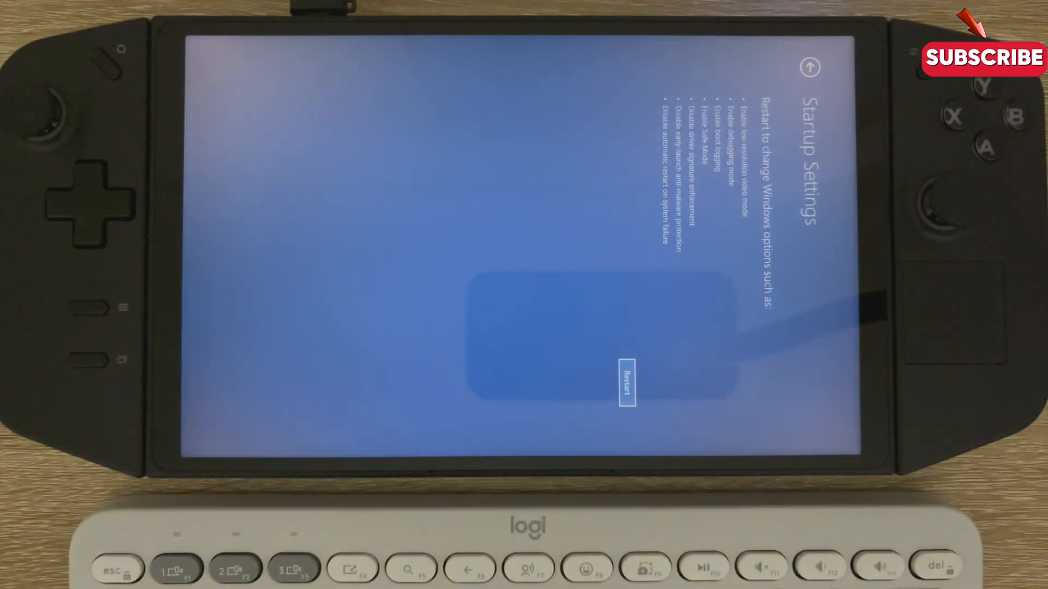
{"action": "left_click", "coordinate": [624, 386]}
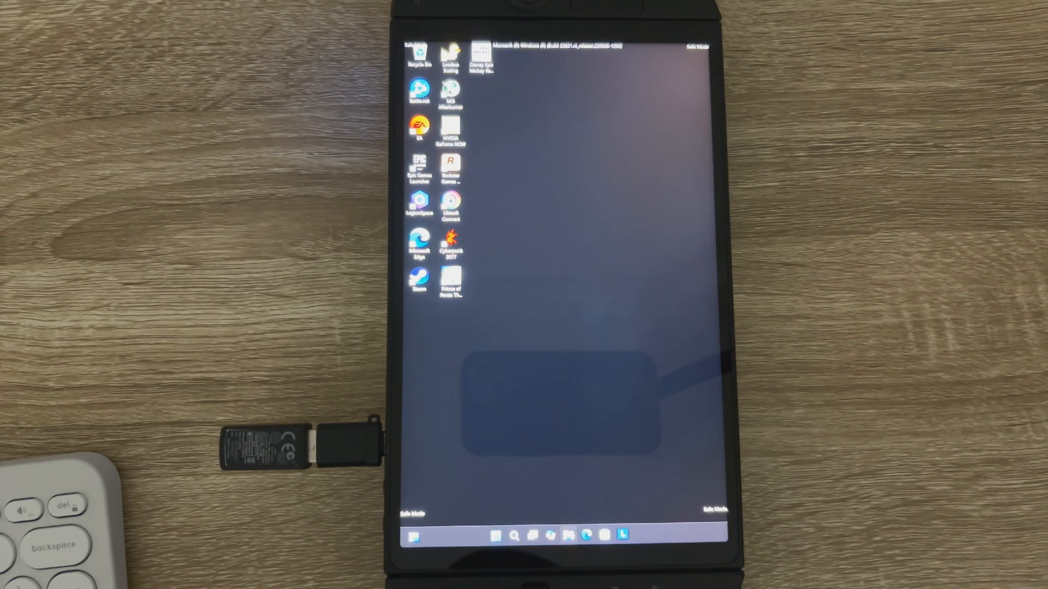
Launch Display Driver Uninstaller from Downloads\[Guru3D.com]-DDU\DDU v18.0.8.0 in File Explorer
{"action": "left_click", "coordinate": [566, 535]}
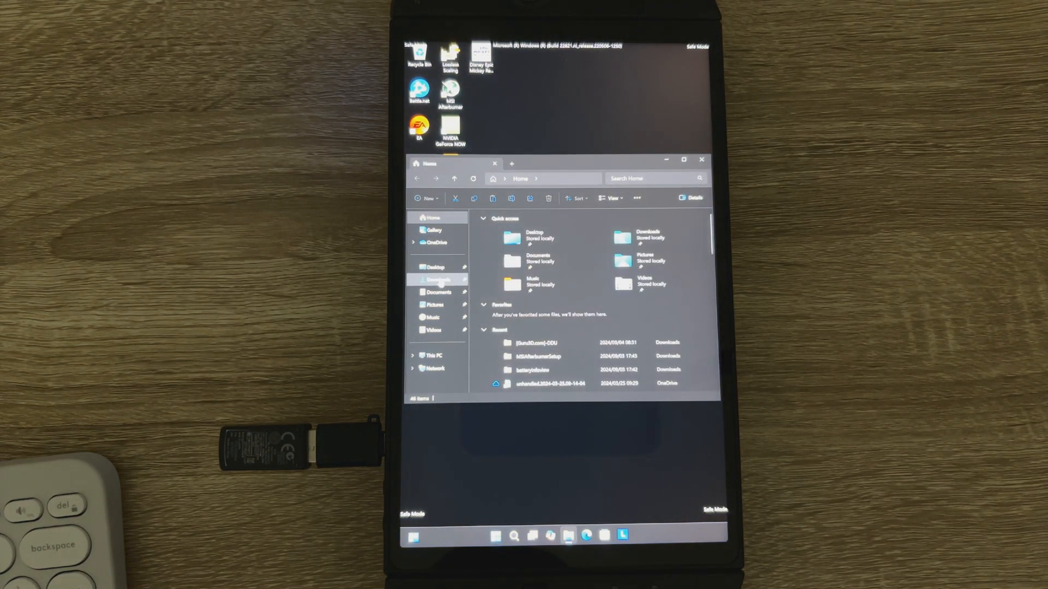
{"action": "left_click", "coordinate": [438, 279]}
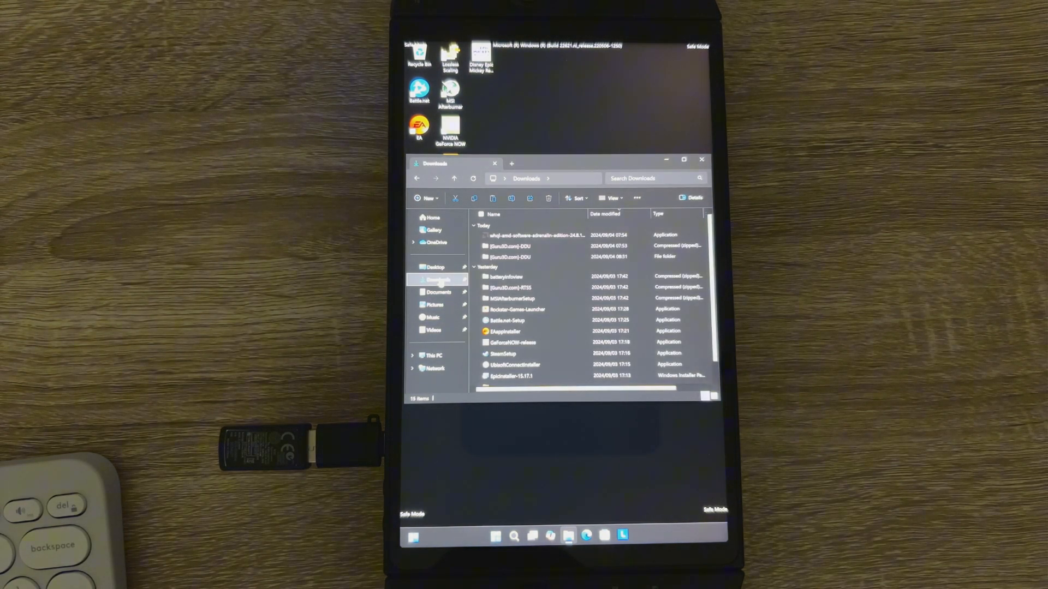
{"action": "left_click", "coordinate": [521, 256]}
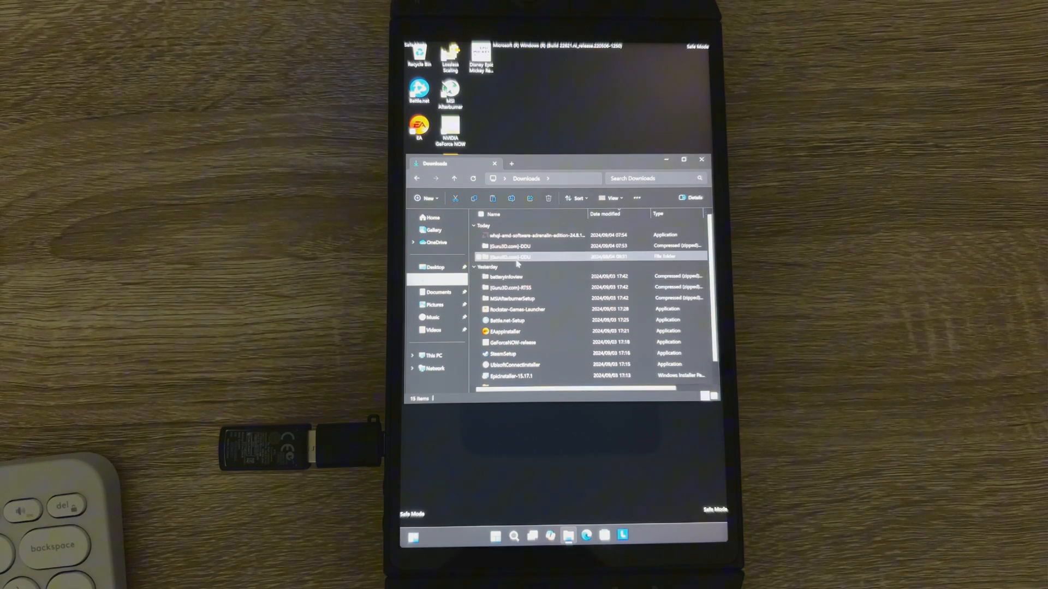
{"action": "left_click", "coordinate": [511, 256]}
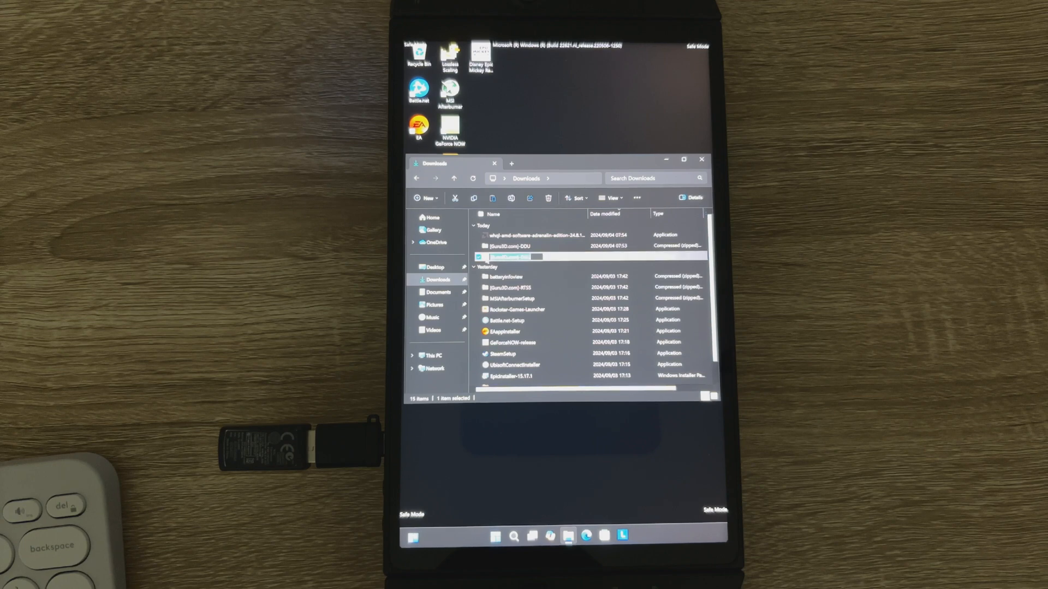
{"action": "double_click", "coordinate": [515, 246]}
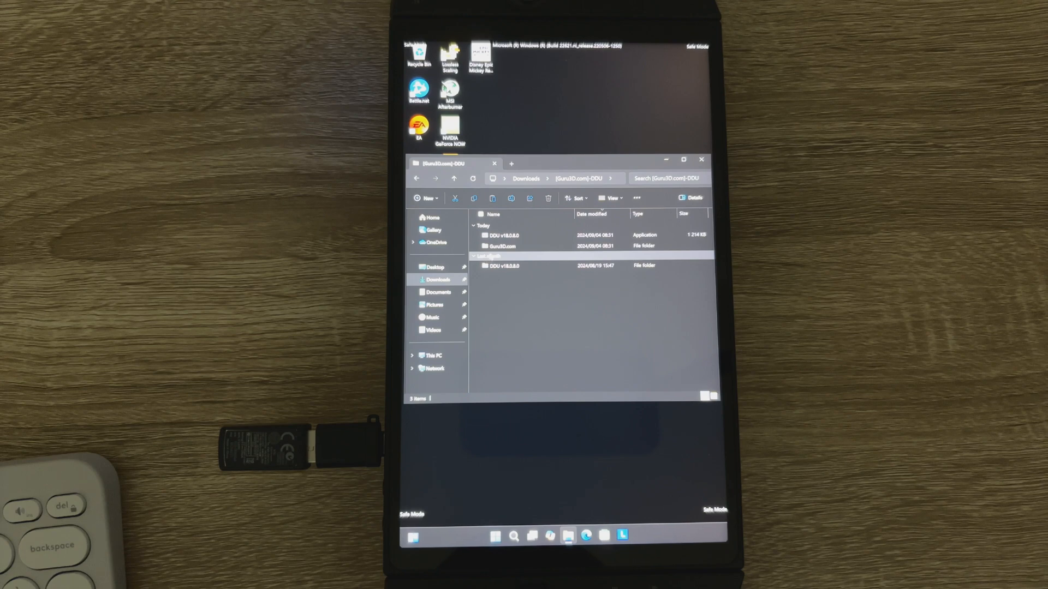
{"action": "left_click", "coordinate": [505, 236]}
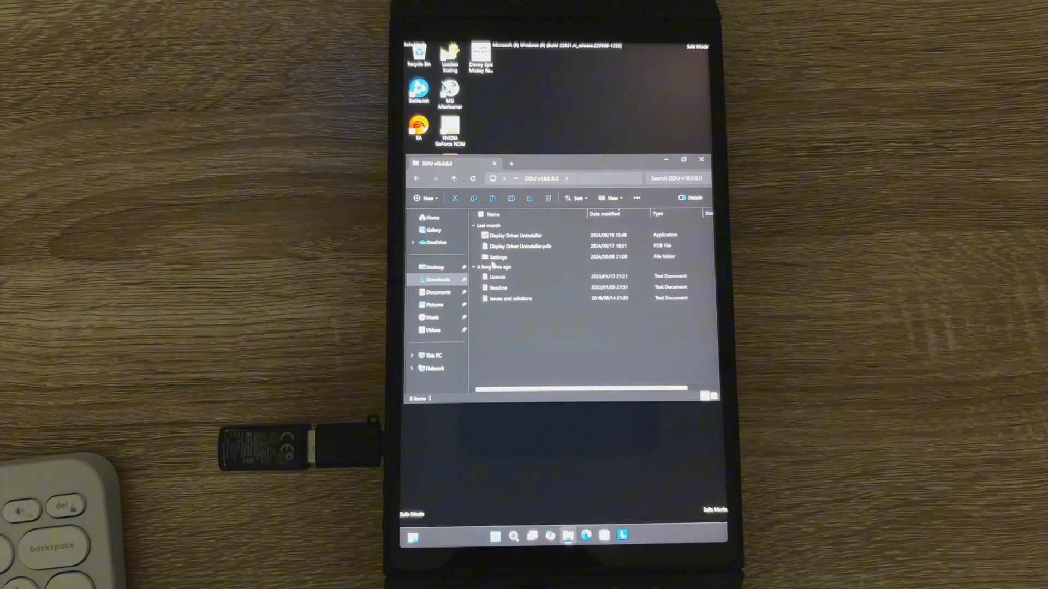
{"action": "left_click", "coordinate": [514, 235]}
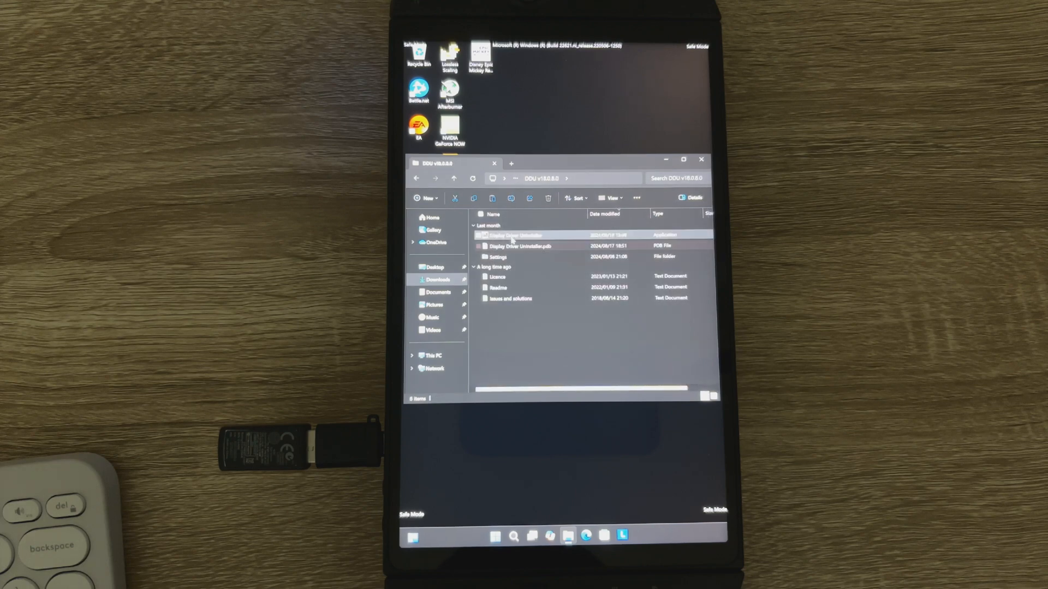
{"action": "left_click", "coordinate": [511, 236]}
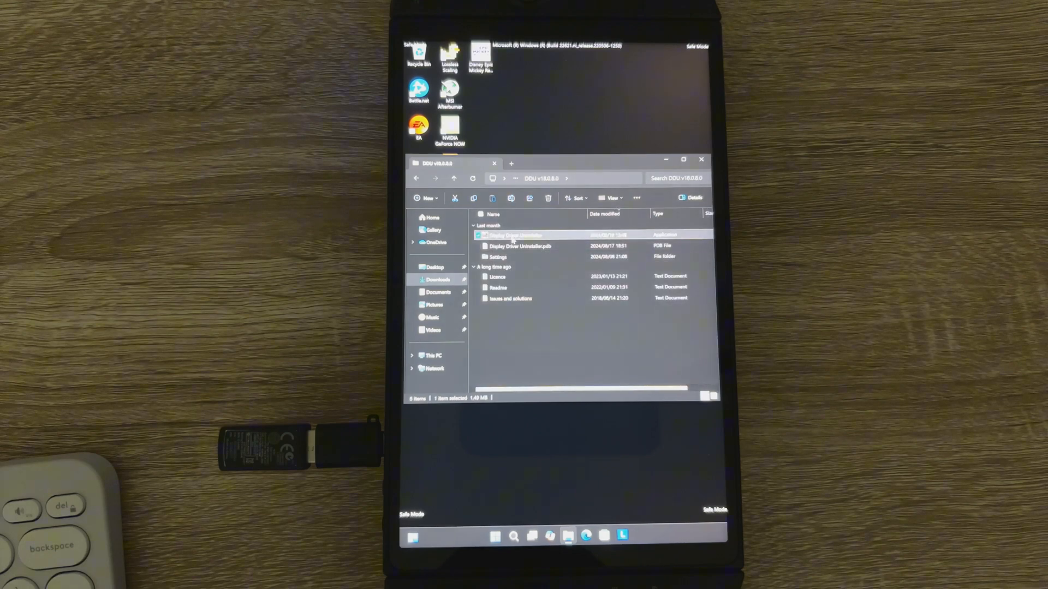
{"action": "double_click", "coordinate": [513, 235]}
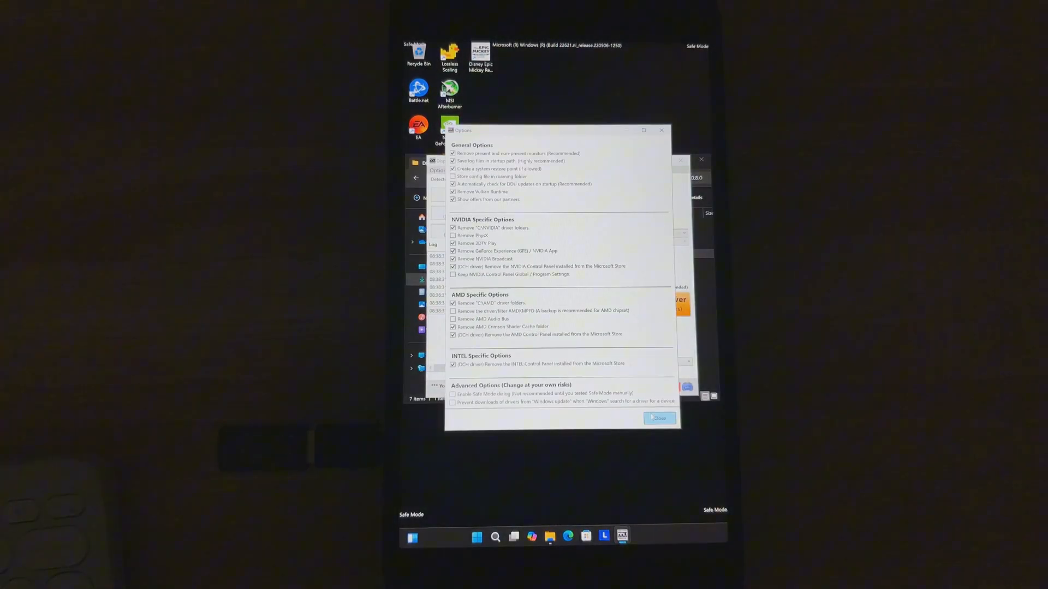
Close DDU's Options window and run 'Clean and restart' for the AMD GPU drivers
{"action": "left_click", "coordinate": [657, 418]}
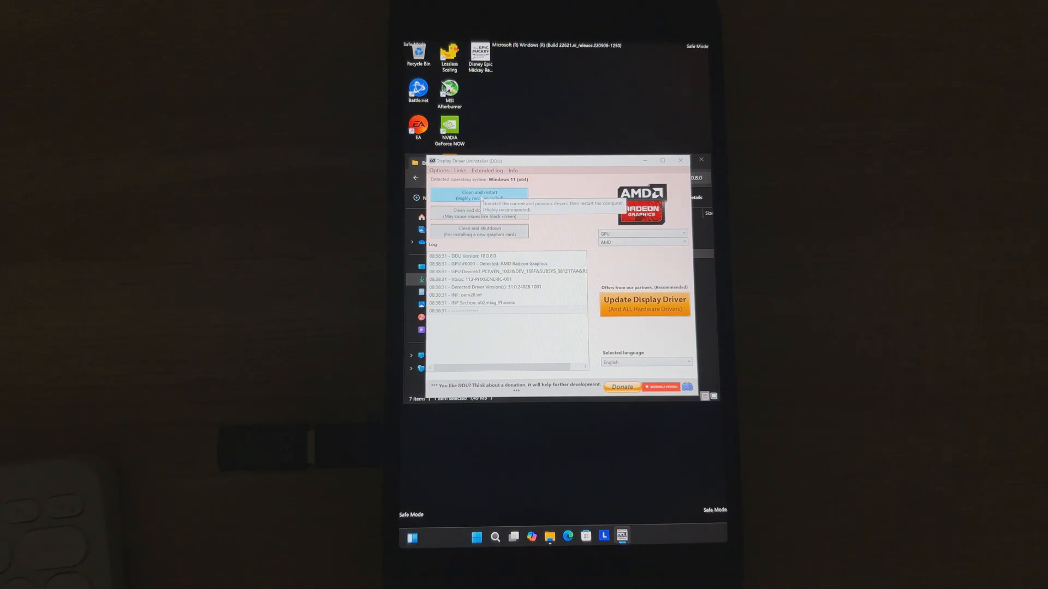
{"action": "left_click", "coordinate": [478, 194]}
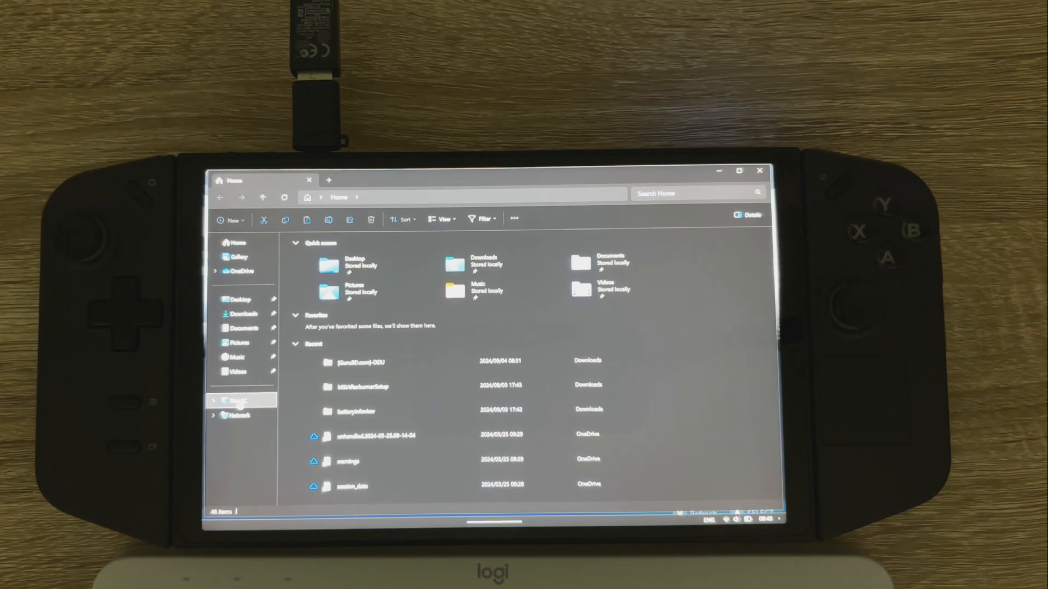
Run the amd-software-adrenalin-edition-24.8.1 installer from the Downloads folder
{"action": "left_click", "coordinate": [245, 314]}
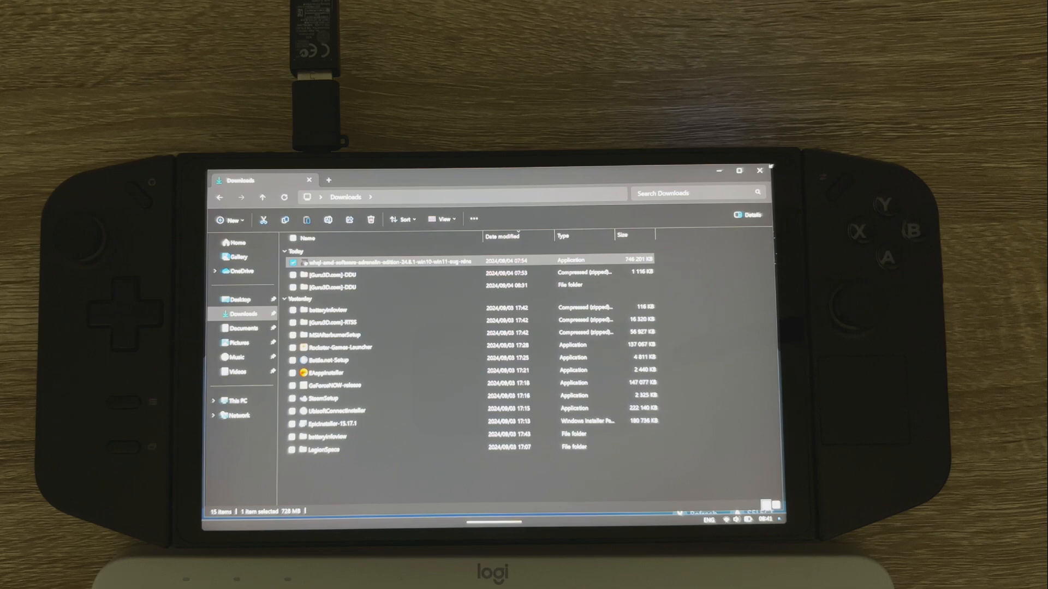
{"action": "left_click", "coordinate": [582, 513]}
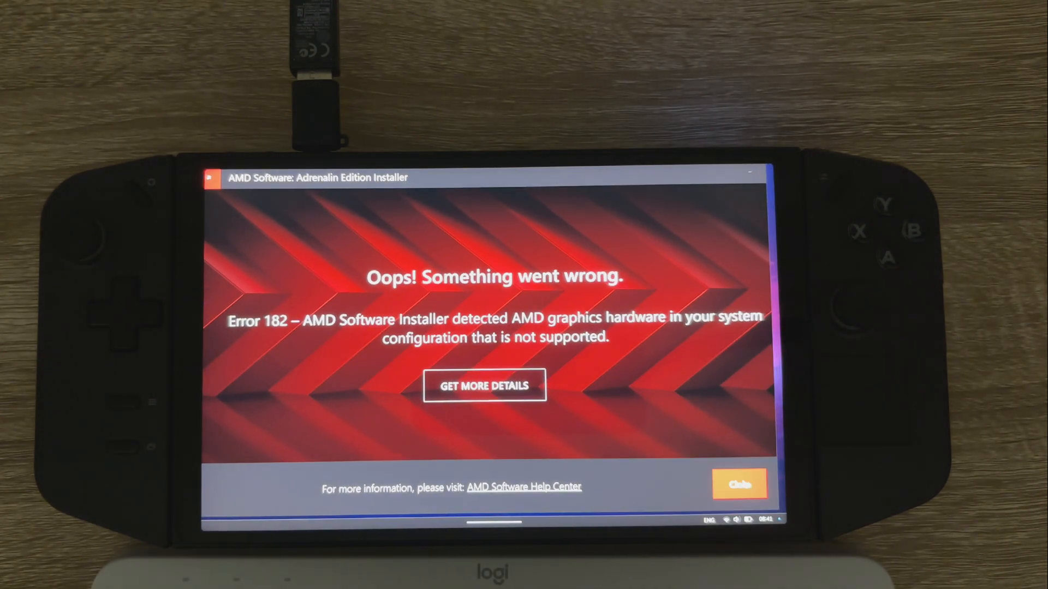
Close the installer's Error 182 unsupported-hardware screen
{"action": "left_click", "coordinate": [738, 483]}
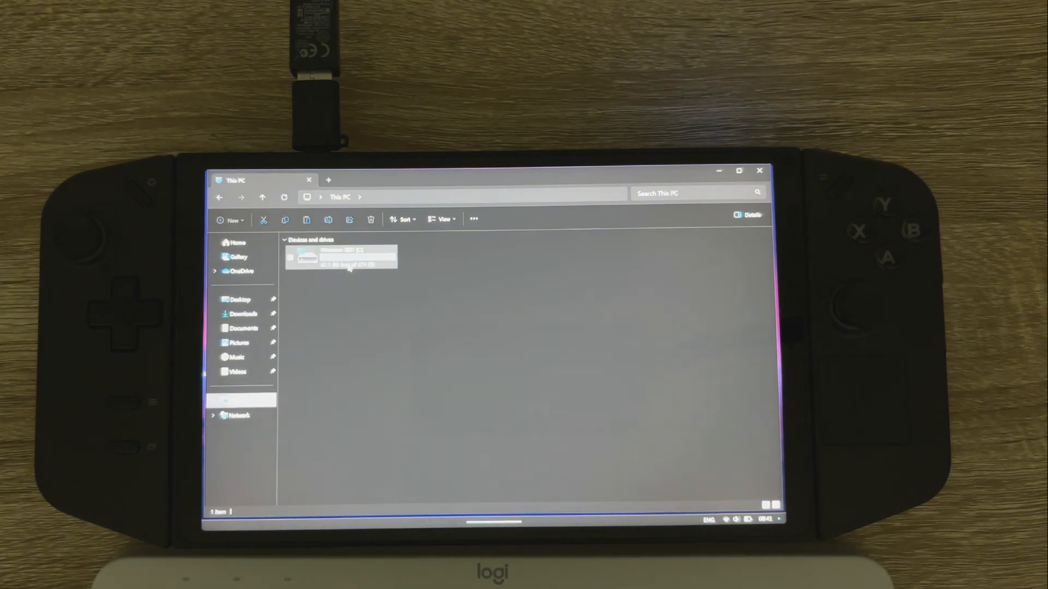
Open the Windows SSD (C:) drive, then launch Device Manager from Start's right-click menu
{"action": "double_click", "coordinate": [341, 257]}
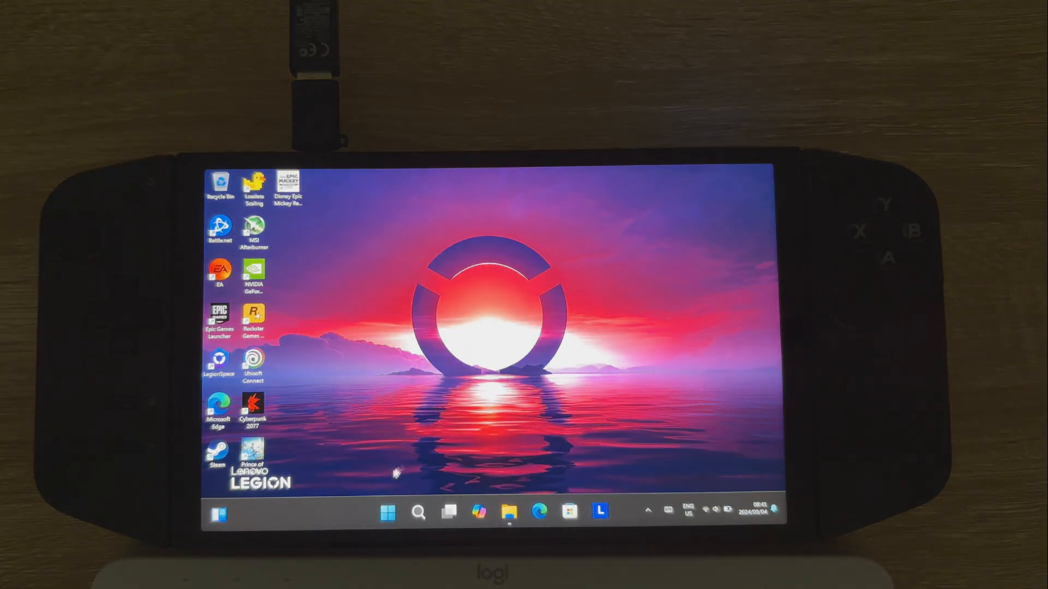
{"action": "right_click", "coordinate": [388, 513]}
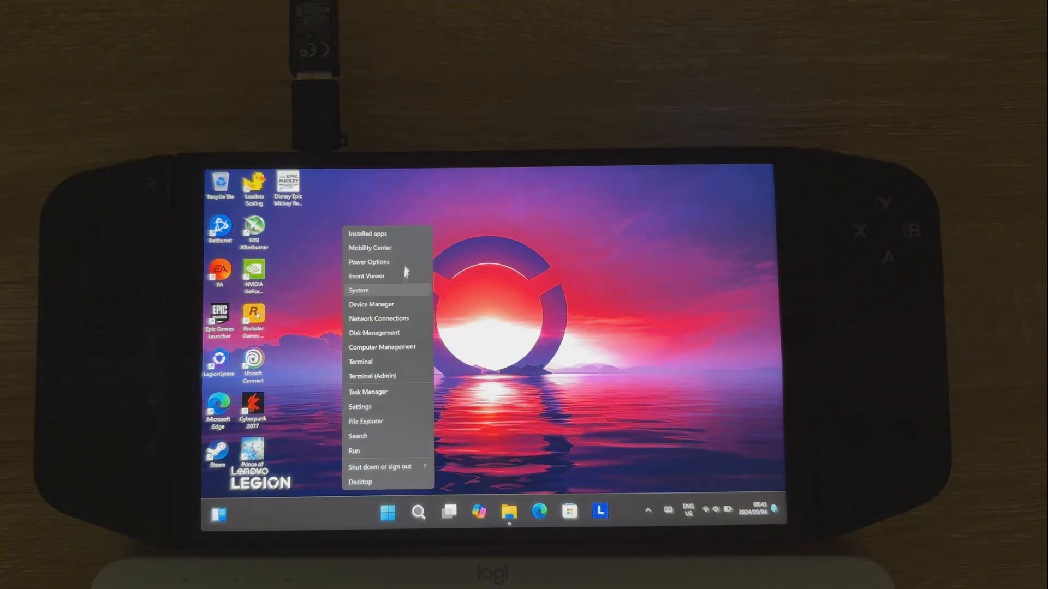
{"action": "left_click", "coordinate": [374, 312]}
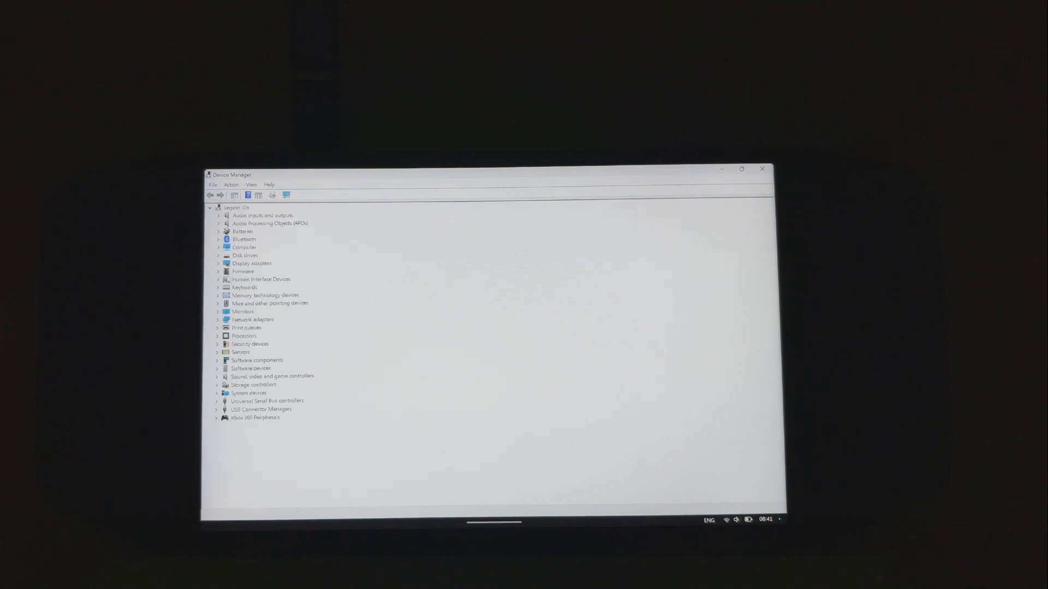
Start a driver update for the Microsoft Basic Display Adapter under Display adapters
{"action": "left_click", "coordinate": [217, 263]}
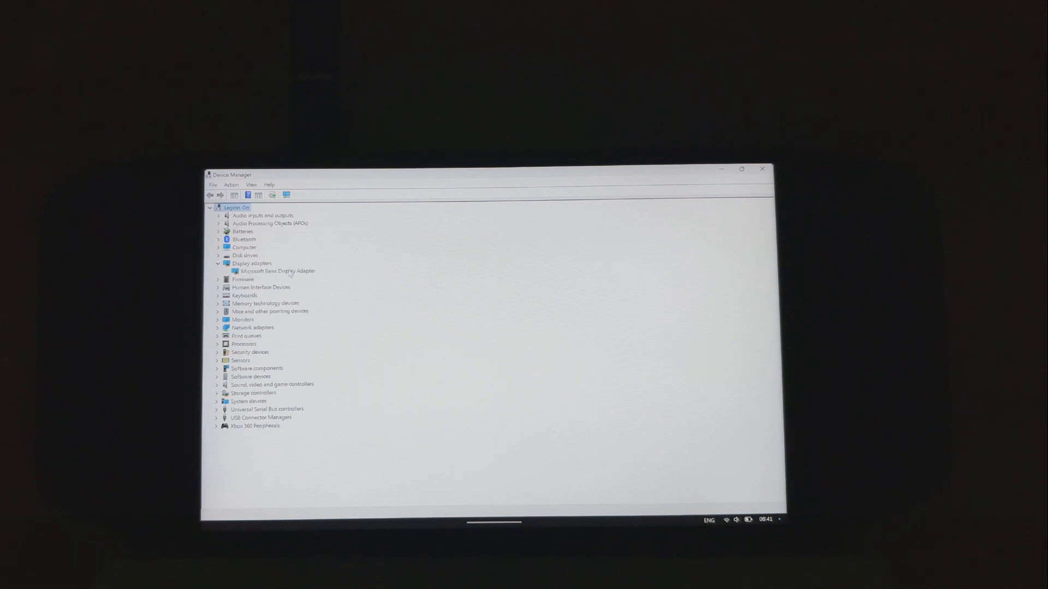
{"action": "right_click", "coordinate": [262, 272]}
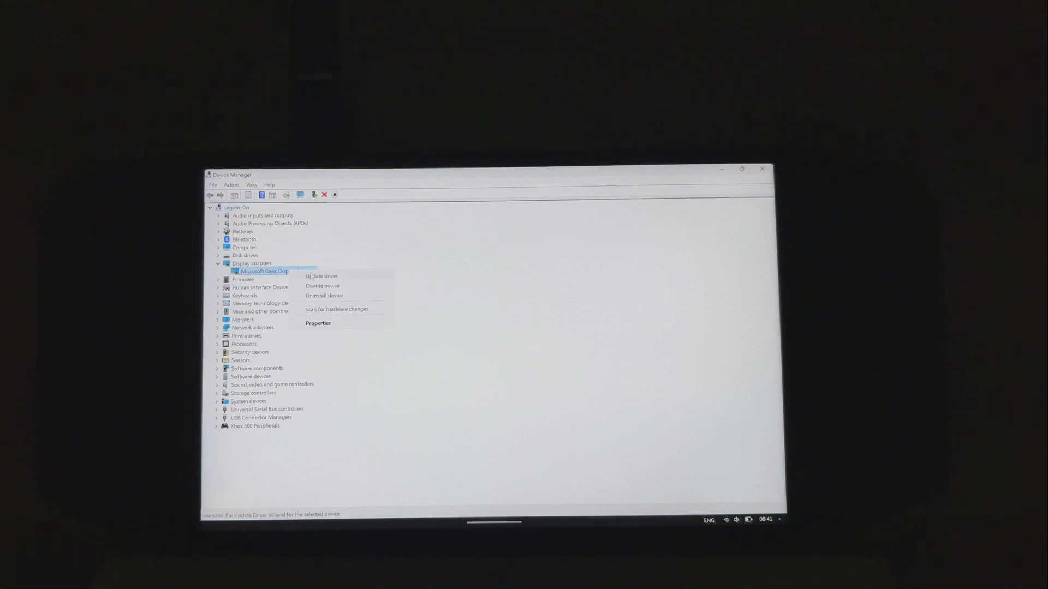
{"action": "left_click", "coordinate": [321, 276]}
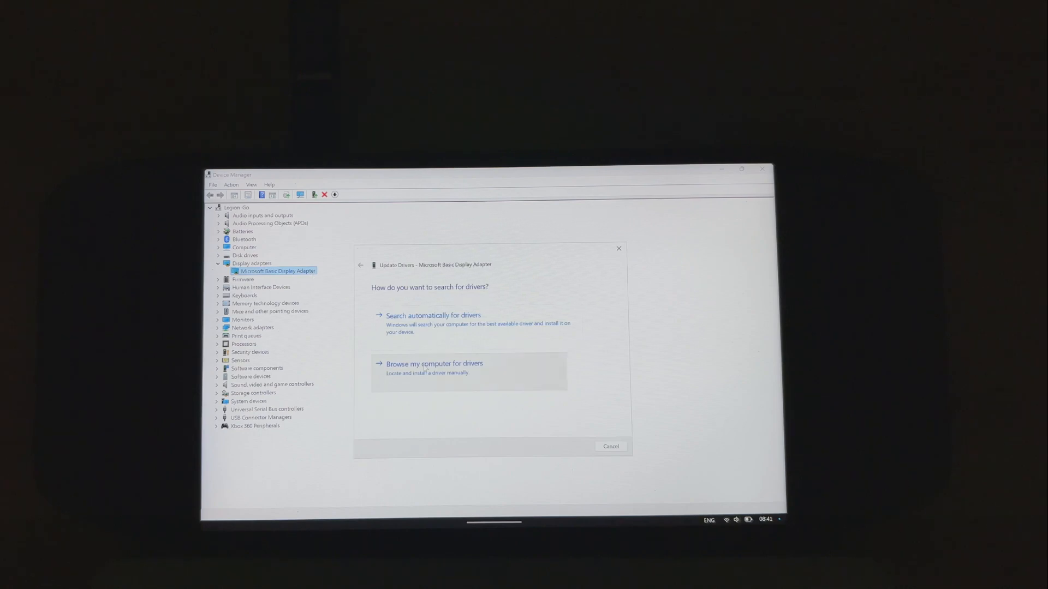
Supply the driver via Have Disk from C:\AMD\AMD Software Installer\Drivers\Display\WT6A_INF\u0407010.inf
{"action": "left_click", "coordinate": [434, 369]}
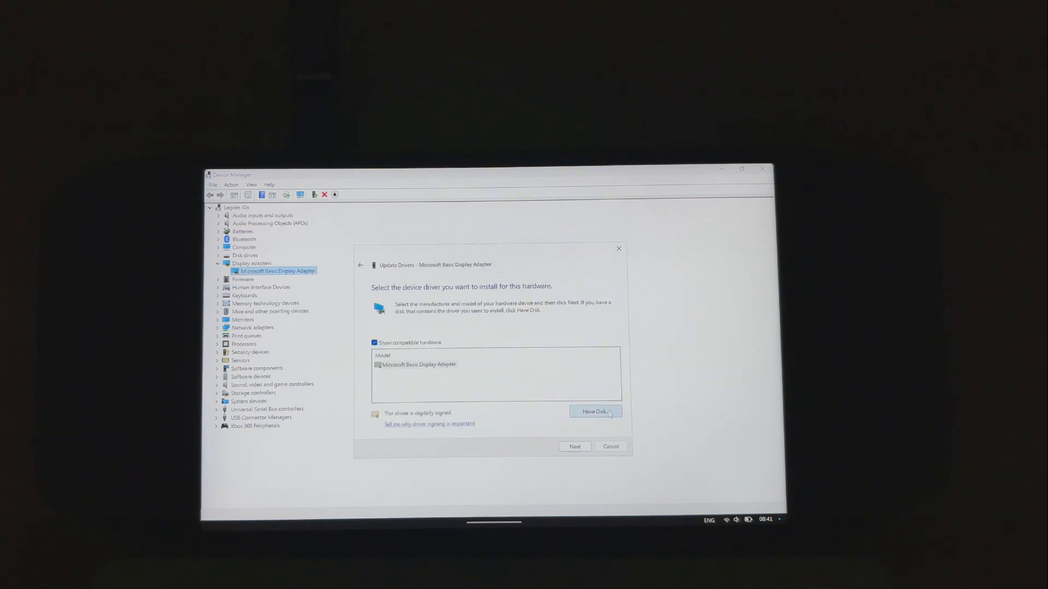
{"action": "left_click", "coordinate": [594, 411]}
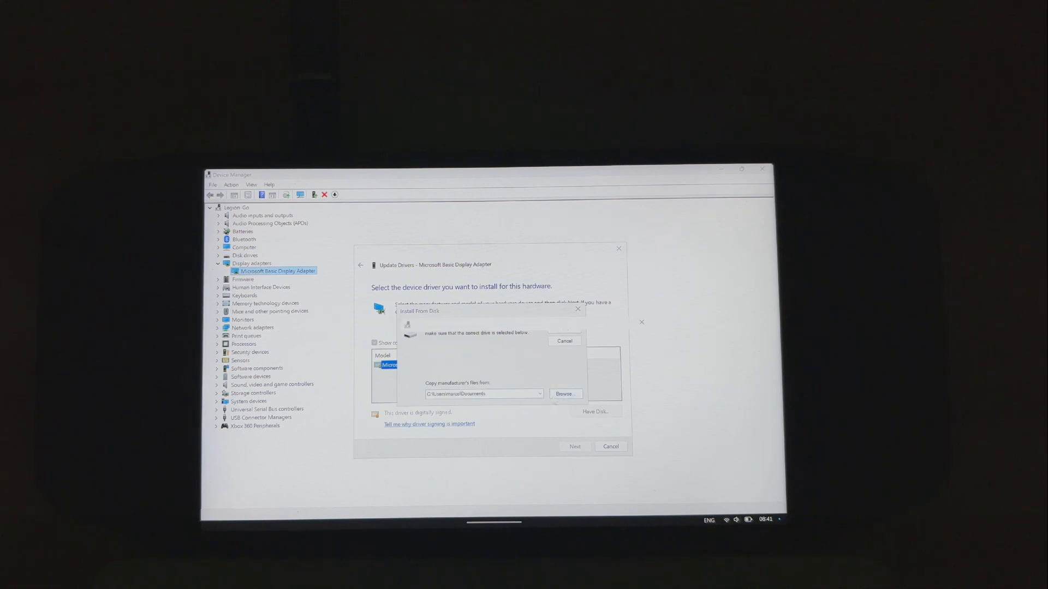
{"action": "left_click", "coordinate": [565, 394]}
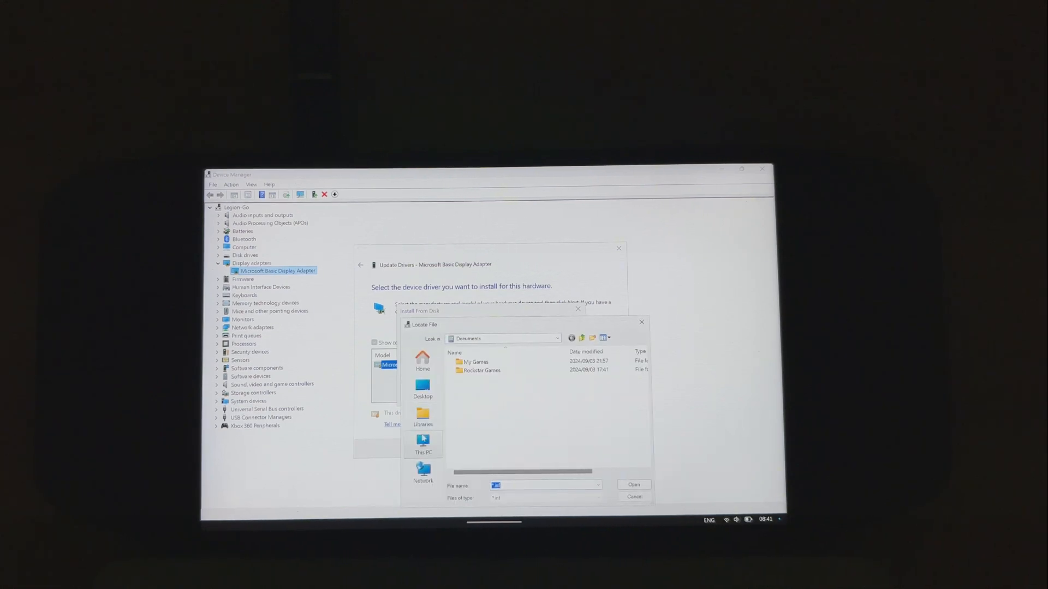
{"action": "left_click", "coordinate": [423, 444]}
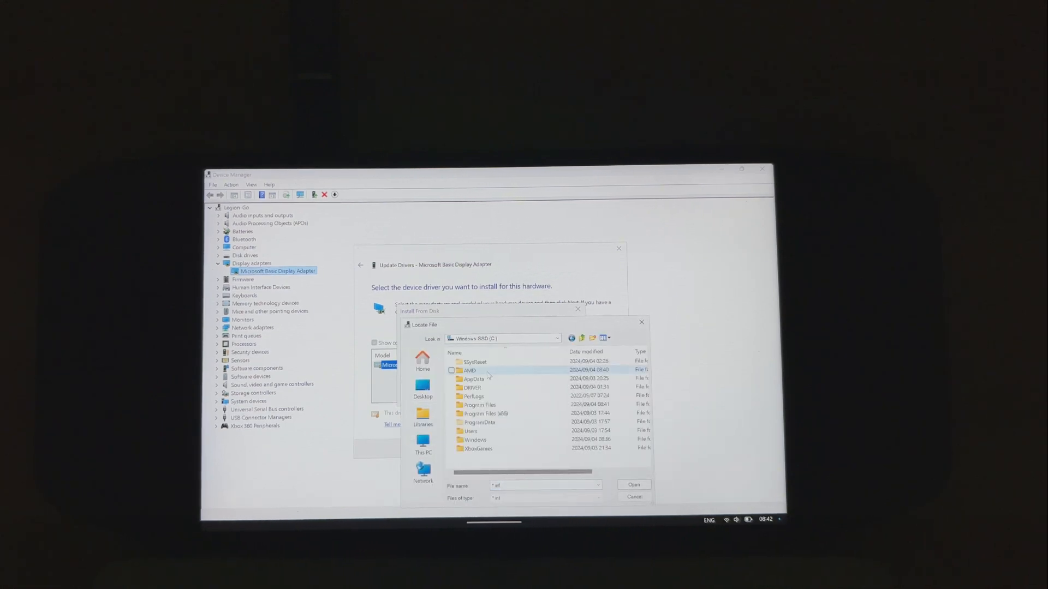
{"action": "double_click", "coordinate": [469, 369]}
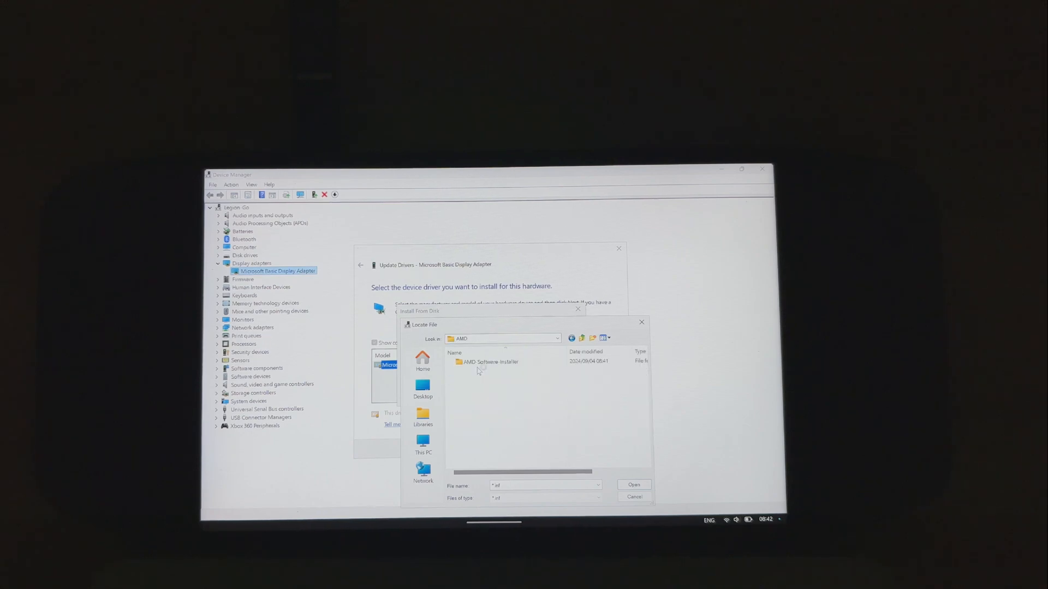
{"action": "double_click", "coordinate": [488, 362]}
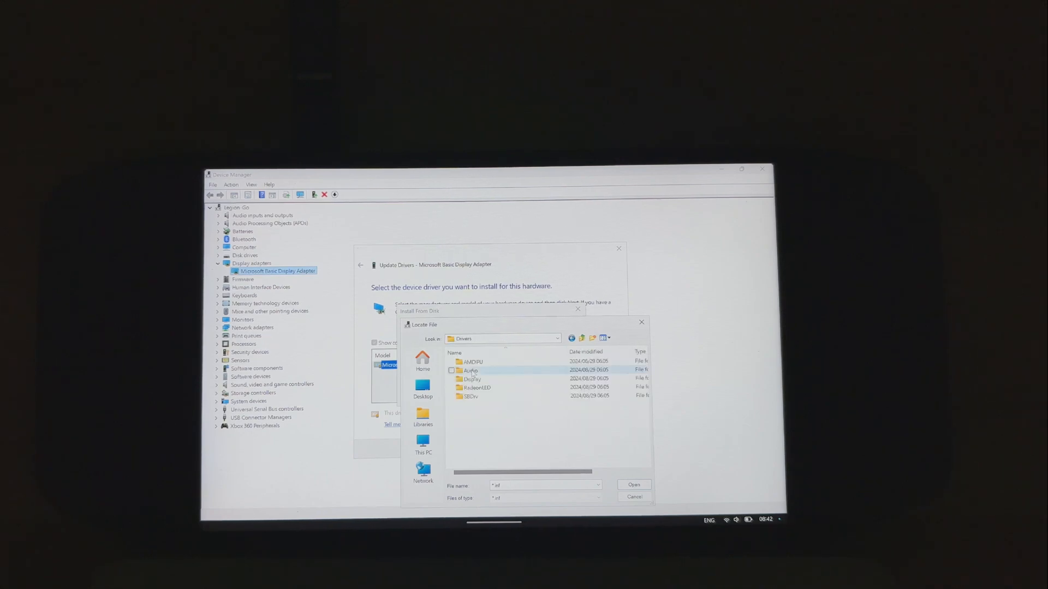
{"action": "double_click", "coordinate": [471, 378]}
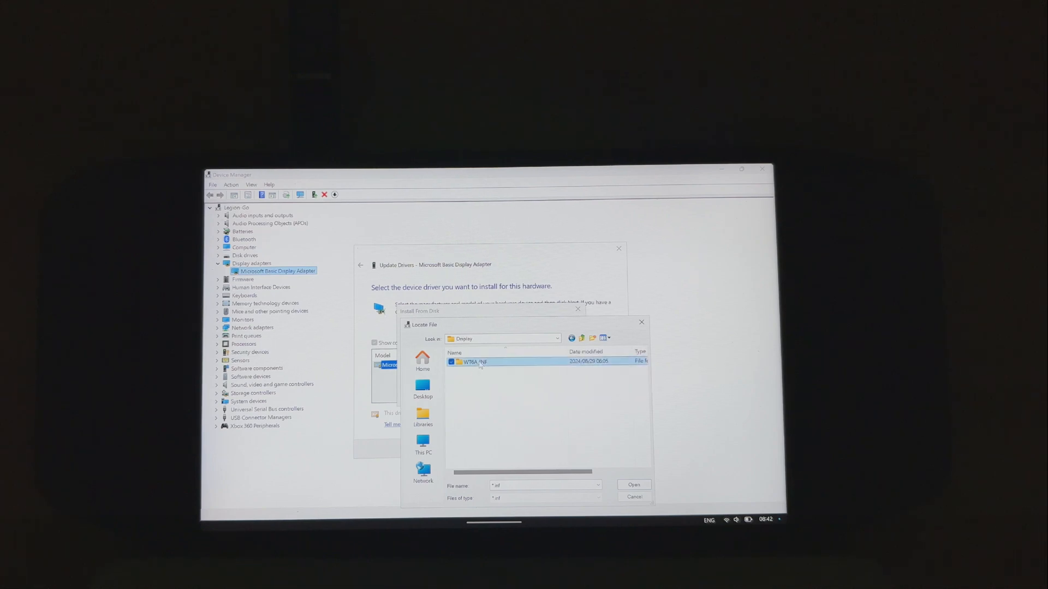
{"action": "double_click", "coordinate": [470, 362]}
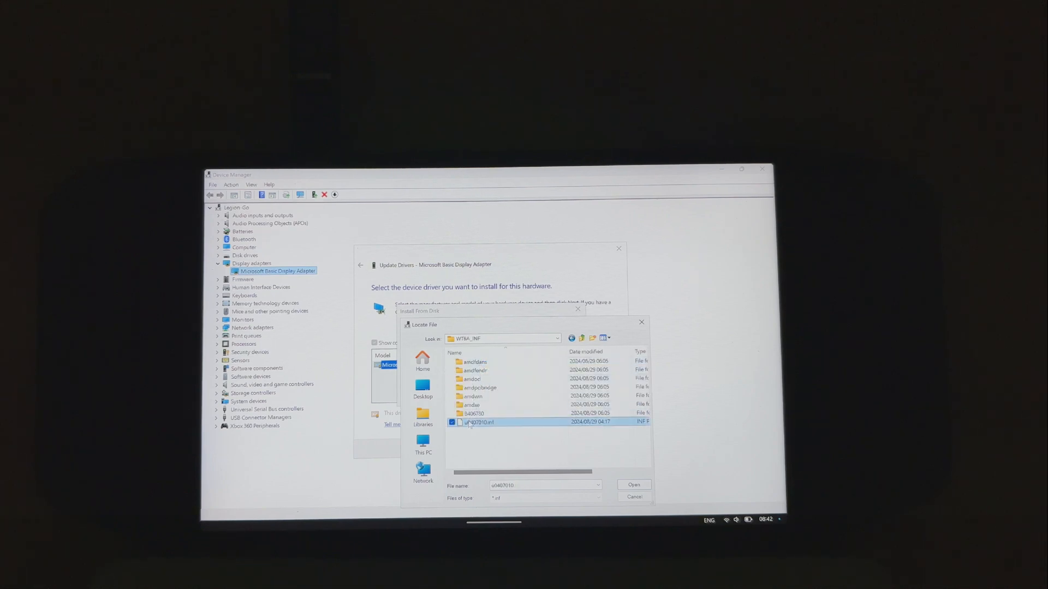
{"action": "left_click", "coordinate": [632, 484]}
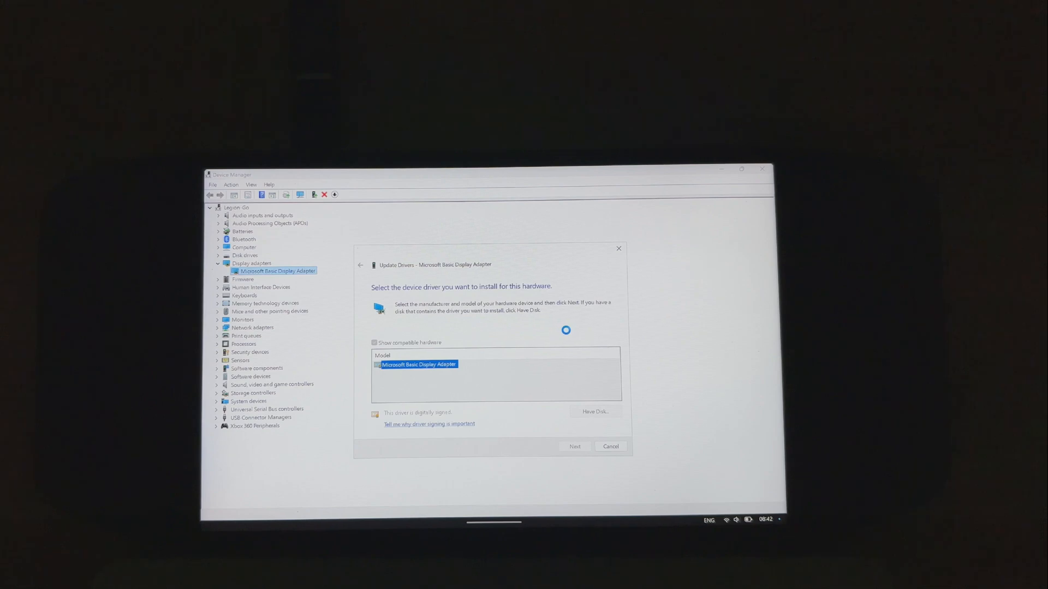
Install the AMD Radeon 780M Graphics model, accepting the unverified driver warning
{"action": "left_click", "coordinate": [374, 343]}
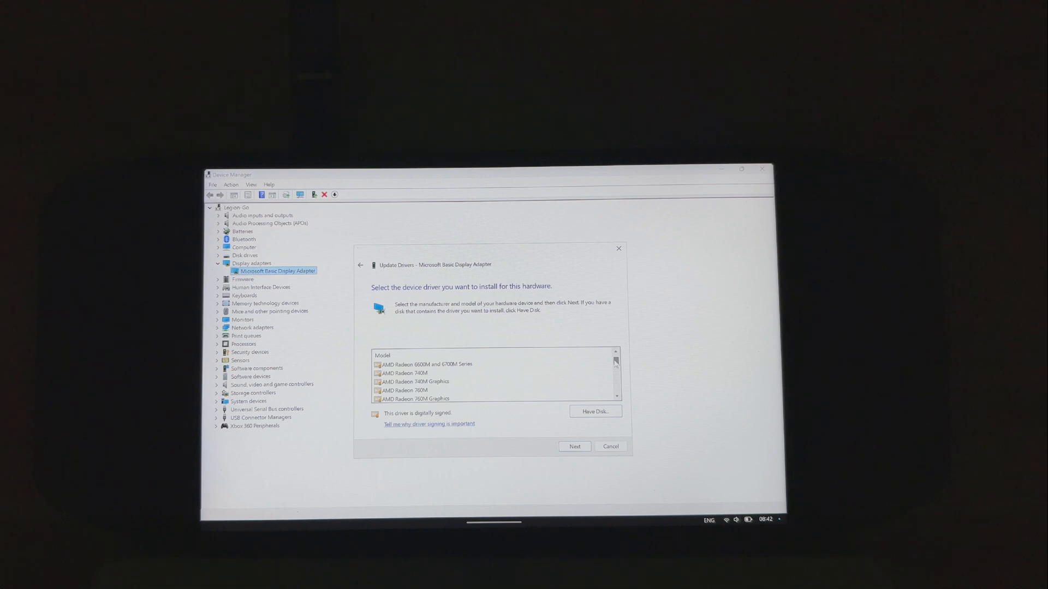
{"action": "scroll", "scroll_direction": "down", "scroll_amount": 3}
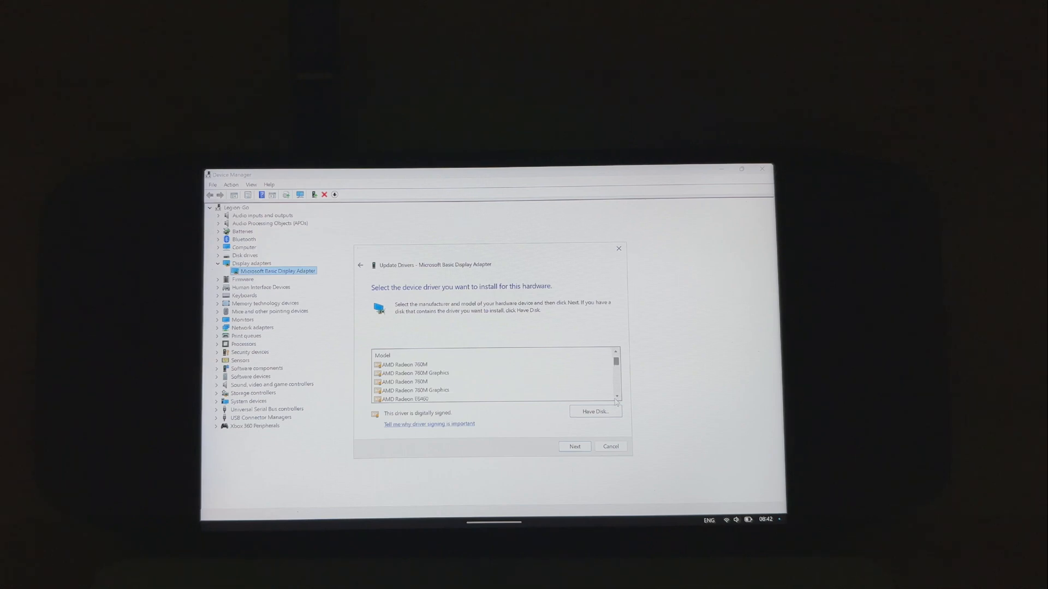
{"action": "left_click", "coordinate": [416, 390]}
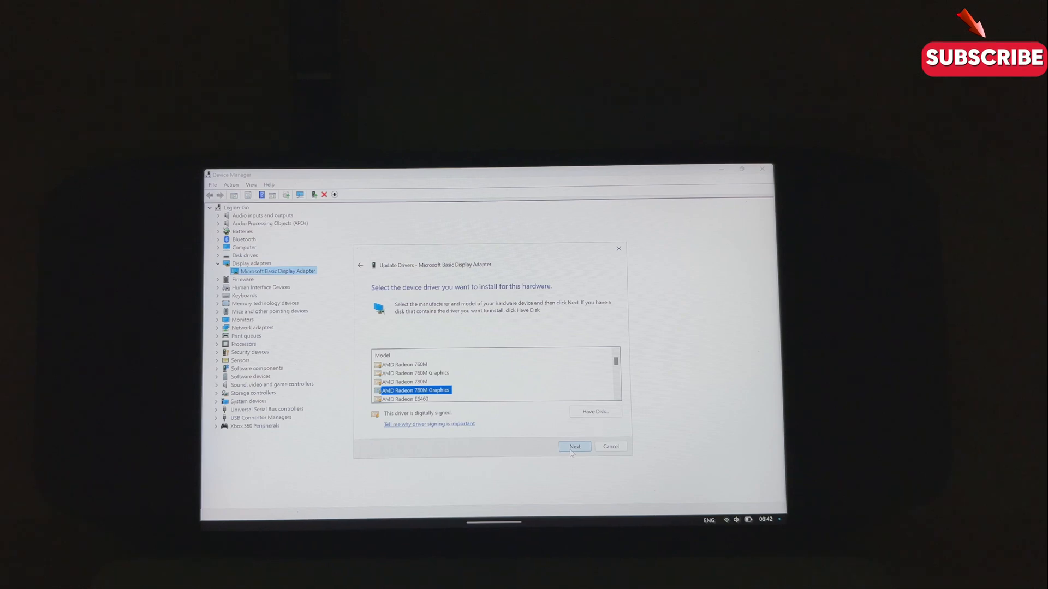
{"action": "left_click", "coordinate": [574, 446]}
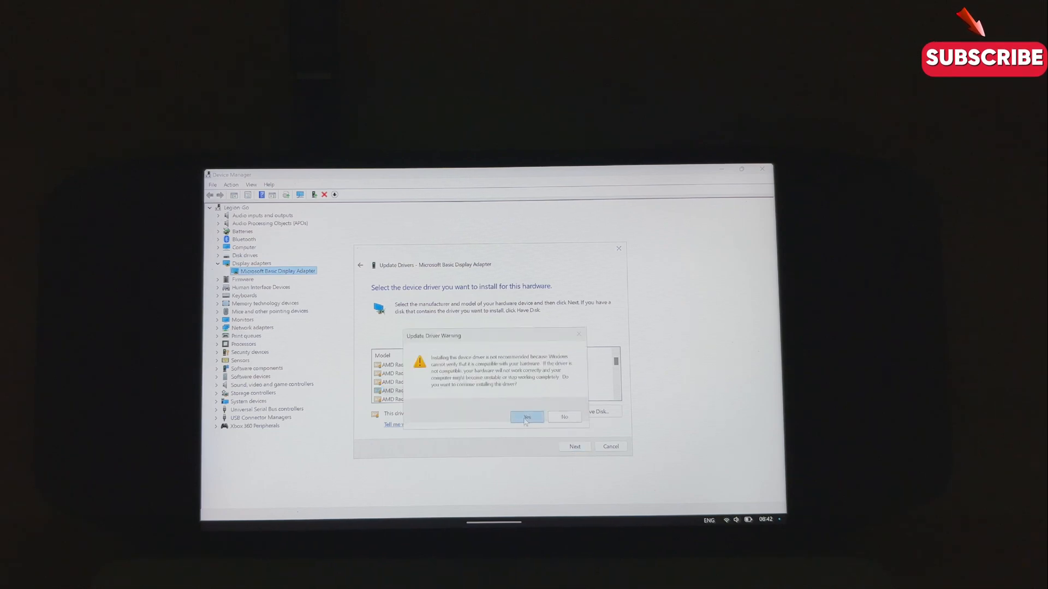
{"action": "left_click", "coordinate": [526, 417]}
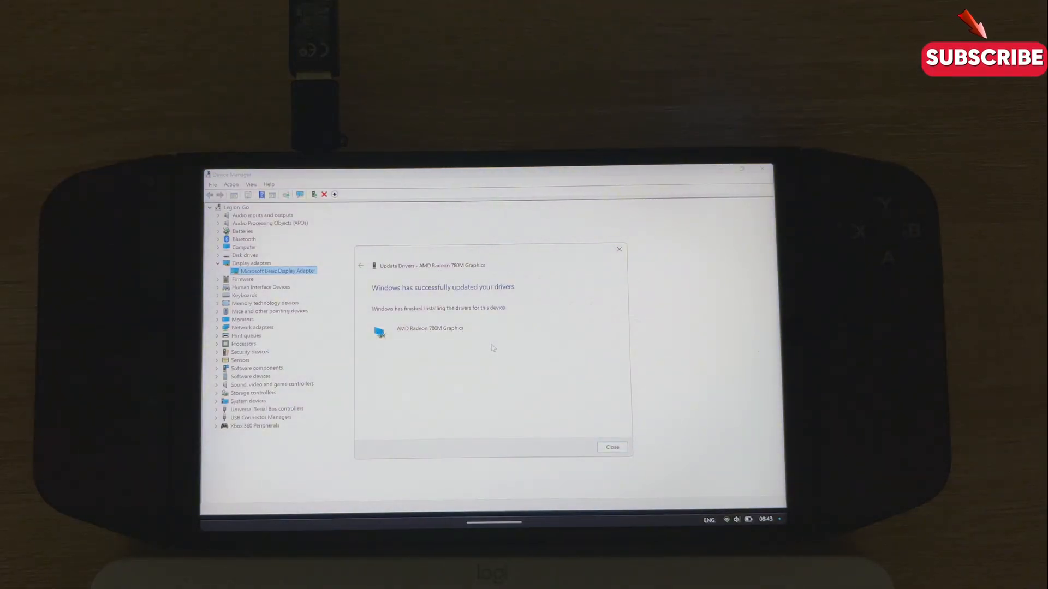
Run ccc2_install from the AMD Packages\Drivers\Display folder and approve UAC
{"action": "left_click", "coordinate": [610, 447]}
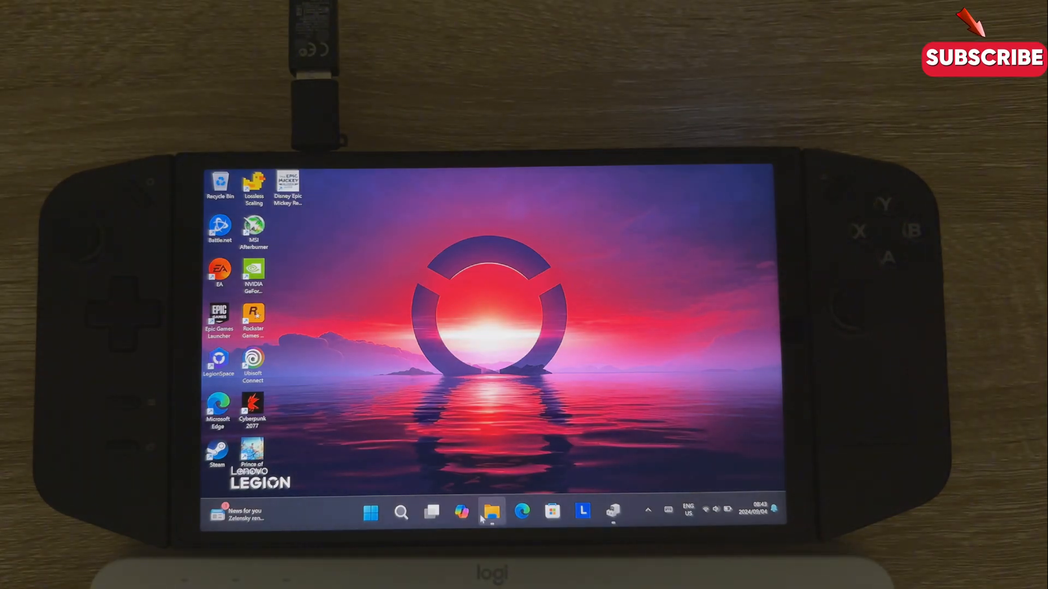
{"action": "left_click", "coordinate": [491, 513]}
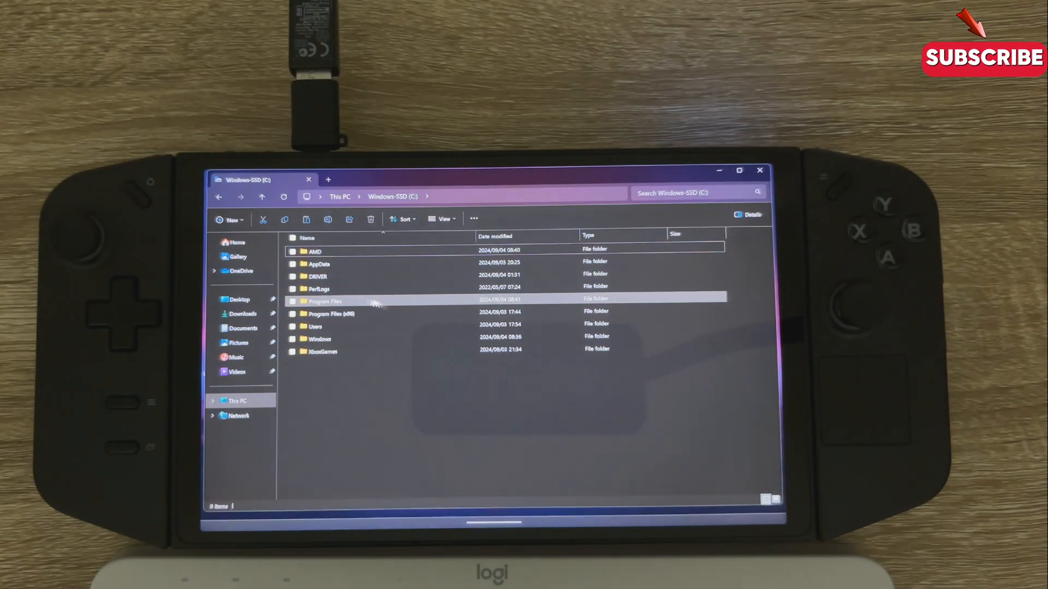
{"action": "double_click", "coordinate": [315, 251]}
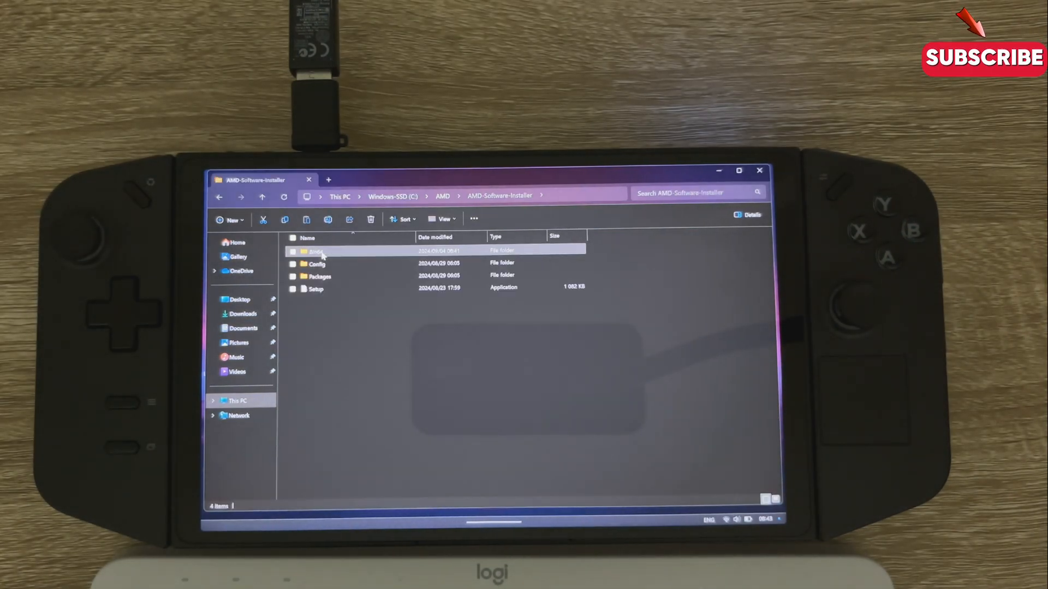
{"action": "double_click", "coordinate": [319, 276]}
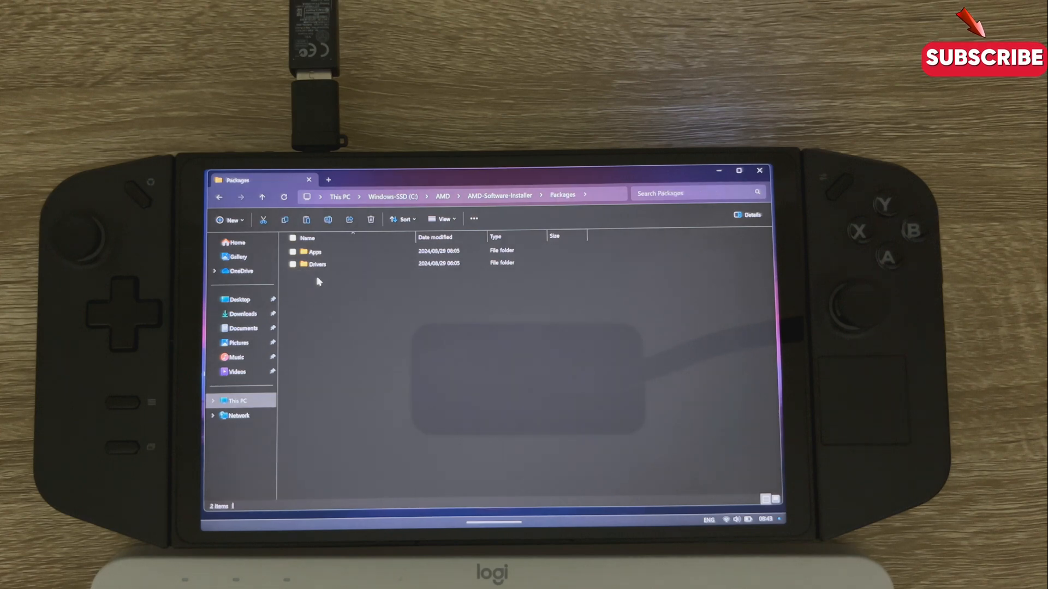
{"action": "double_click", "coordinate": [317, 264]}
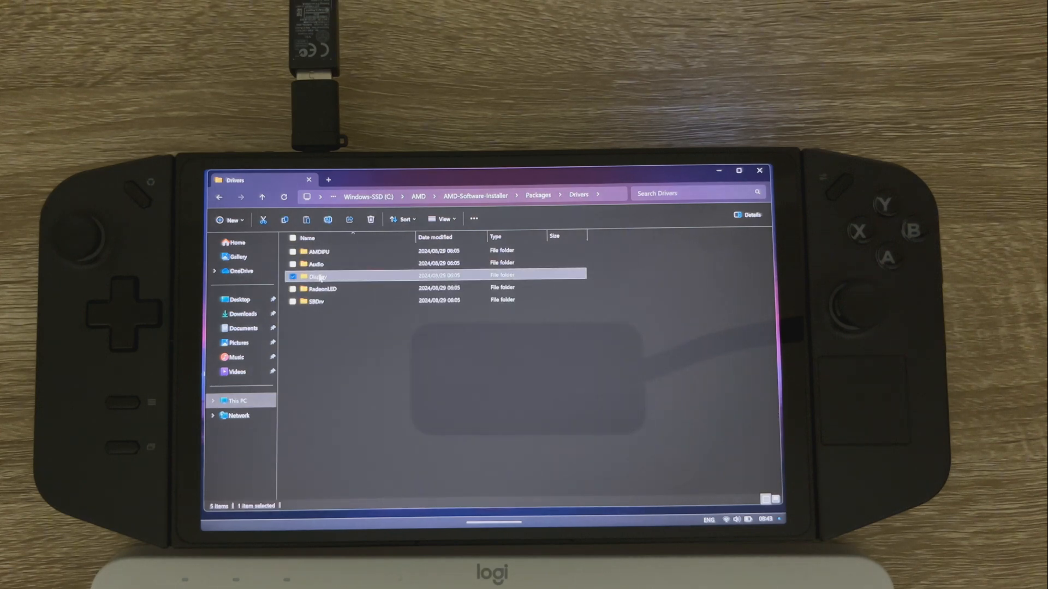
{"action": "double_click", "coordinate": [318, 277]}
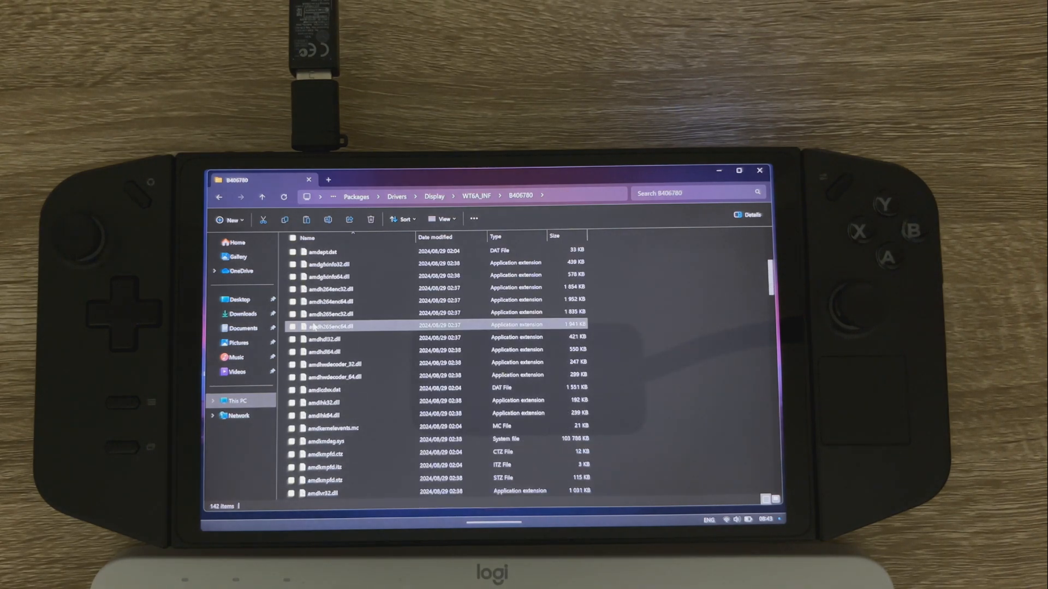
{"action": "scroll", "scroll_direction": "down", "scroll_amount": 3}
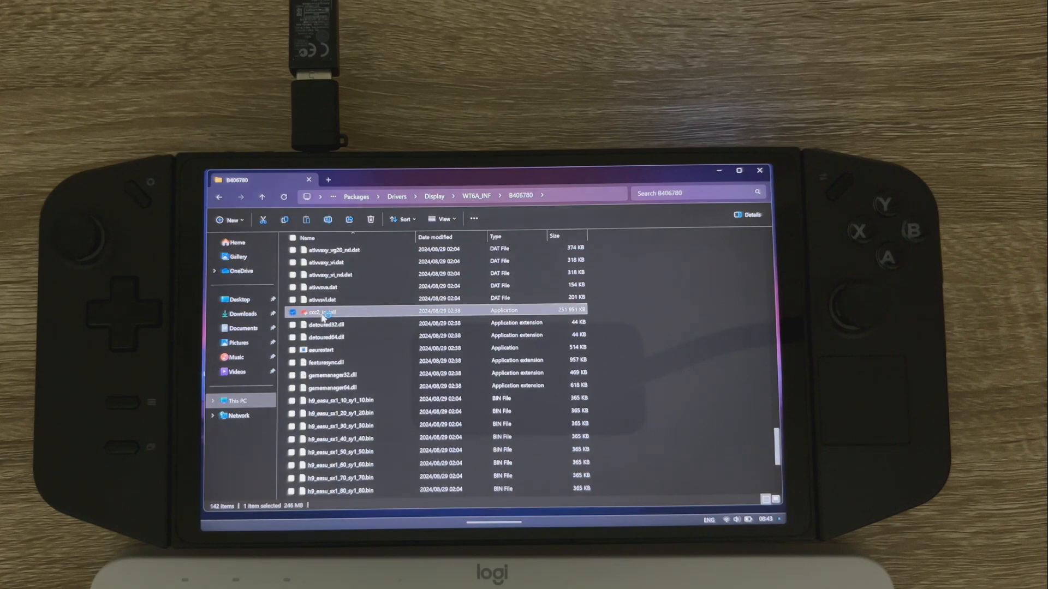
{"action": "double_click", "coordinate": [324, 312]}
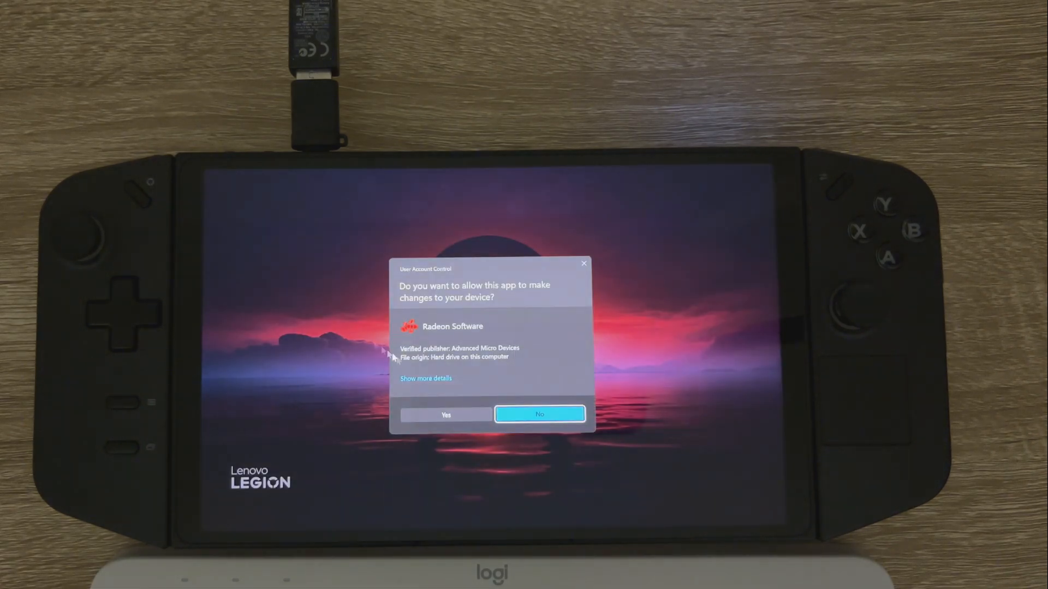
{"action": "left_click", "coordinate": [539, 414]}
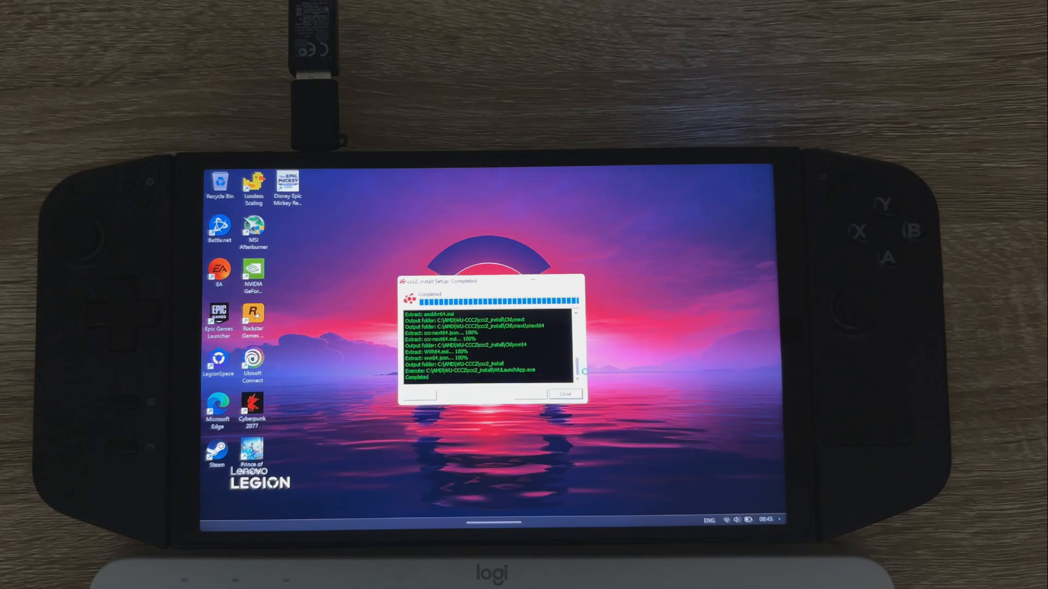
Launch AMD Software: Adrenalin Edition from the desktop menu and dismiss its incompatibility warning
{"action": "left_click", "coordinate": [565, 393]}
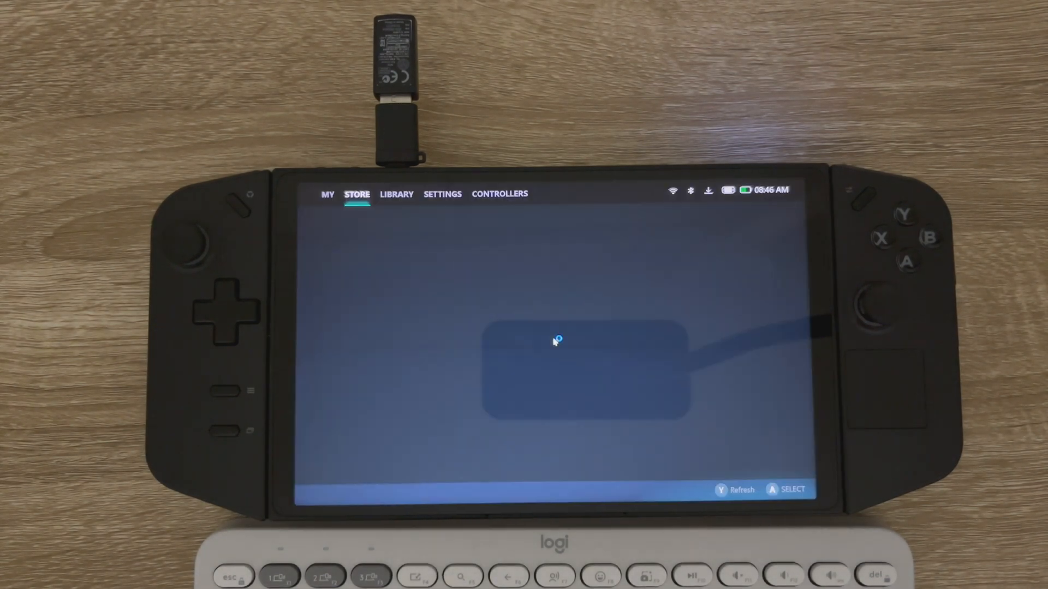
{"action": "left_click", "coordinate": [442, 194]}
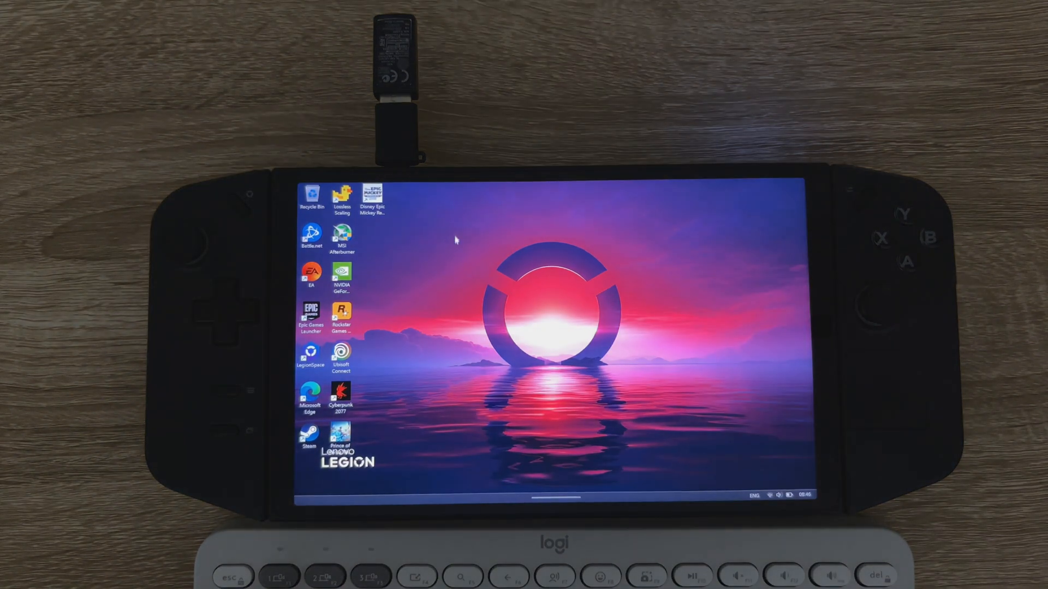
{"action": "mouse_move", "coordinate": [501, 431]}
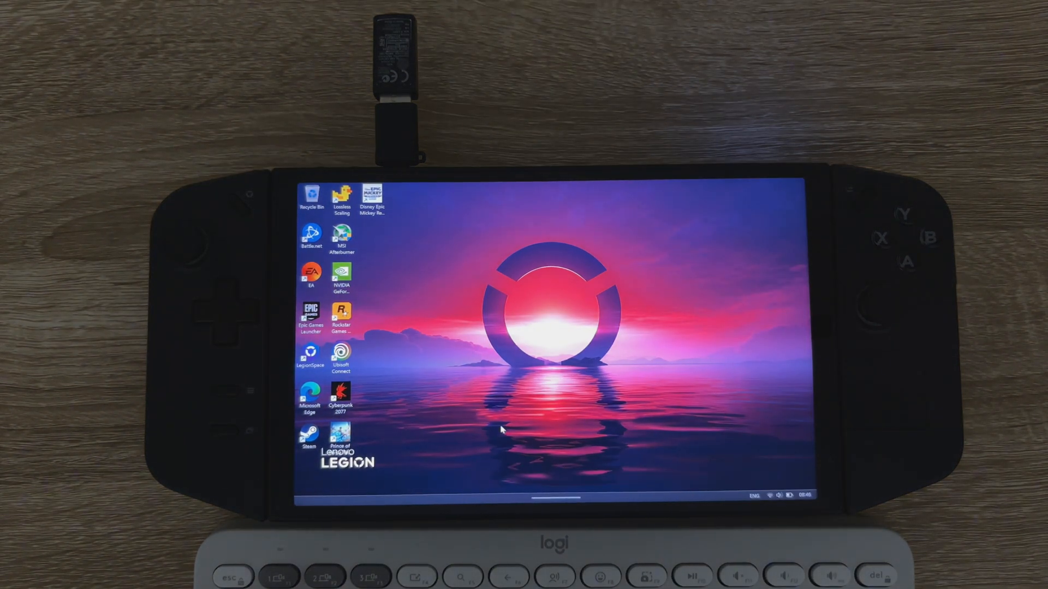
{"action": "right_click", "coordinate": [502, 431]}
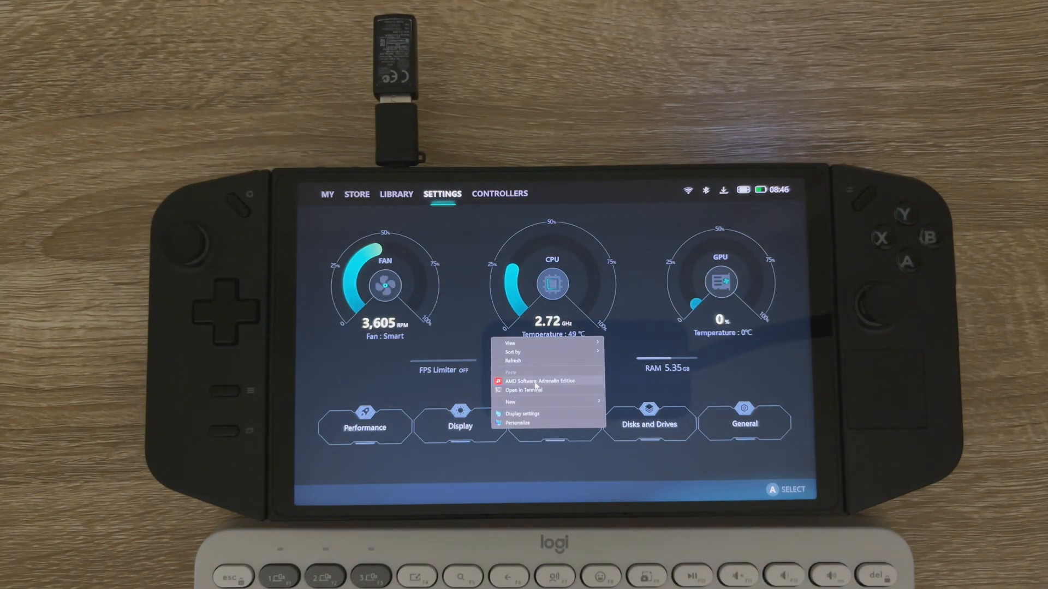
{"action": "left_click", "coordinate": [538, 381]}
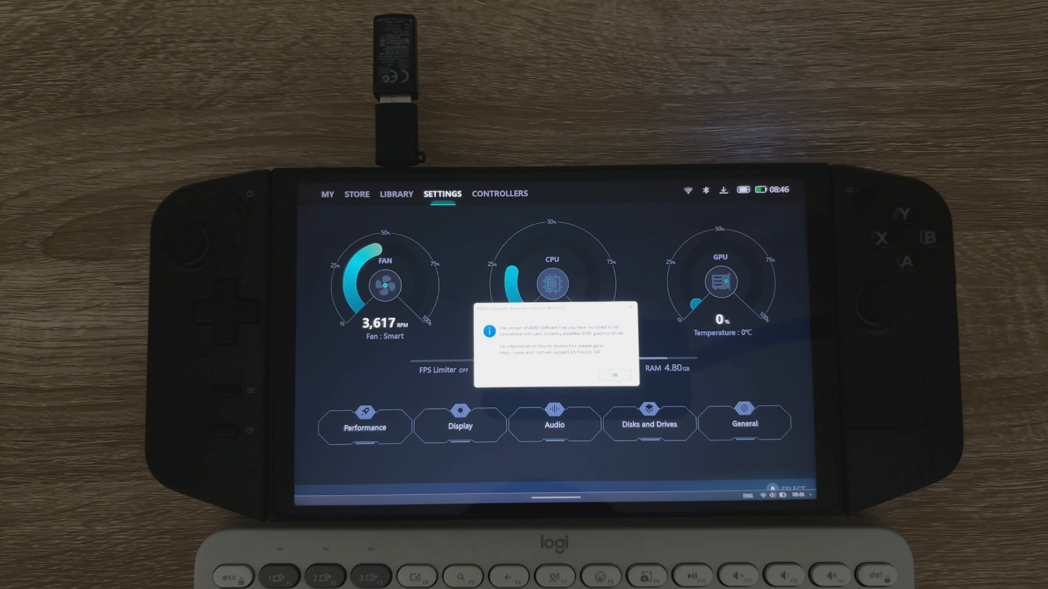
{"action": "left_click", "coordinate": [614, 375]}
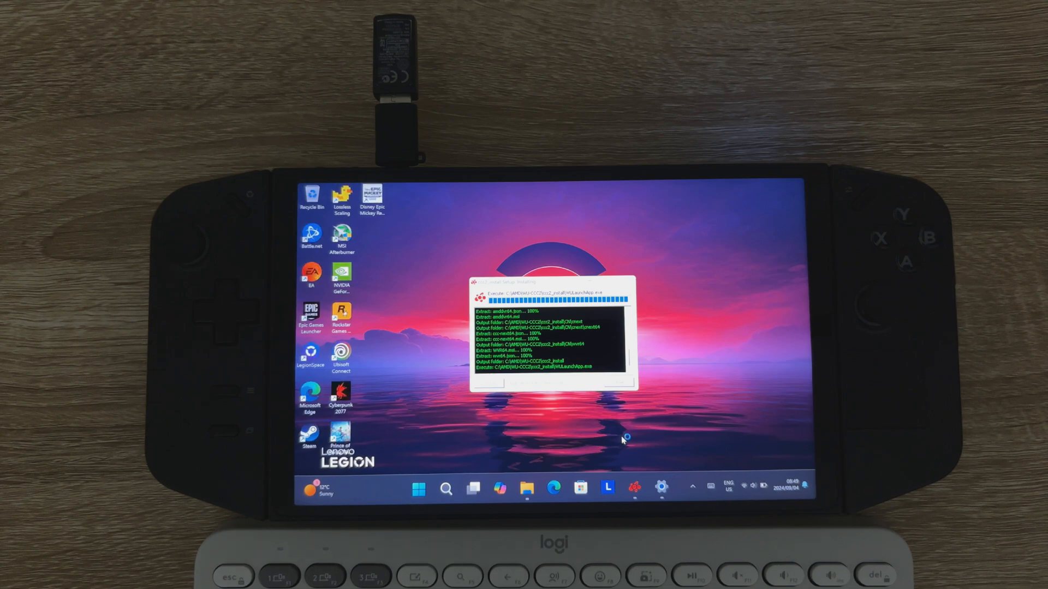
{"action": "mouse_move", "coordinate": [623, 439]}
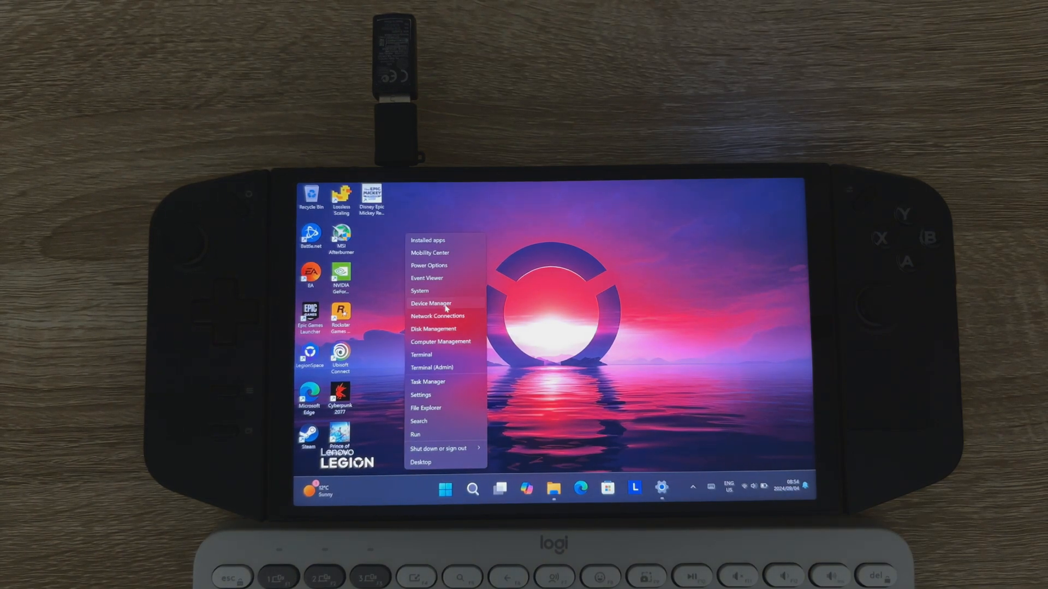
Roll back the AMD Radeon Graphics driver from its Driver tab in Device Manager
{"action": "left_click", "coordinate": [431, 304]}
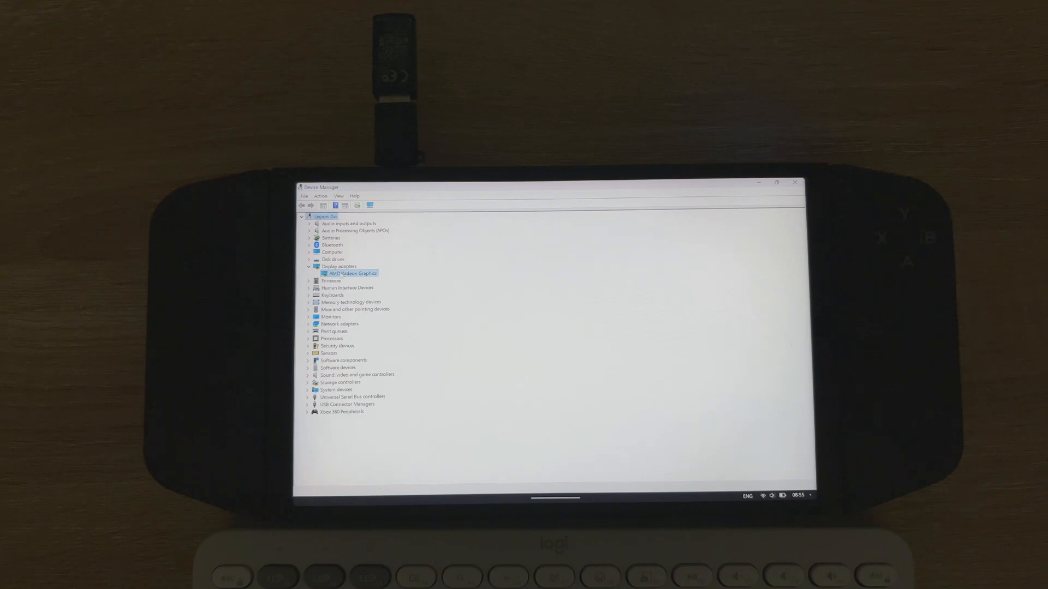
{"action": "double_click", "coordinate": [352, 273]}
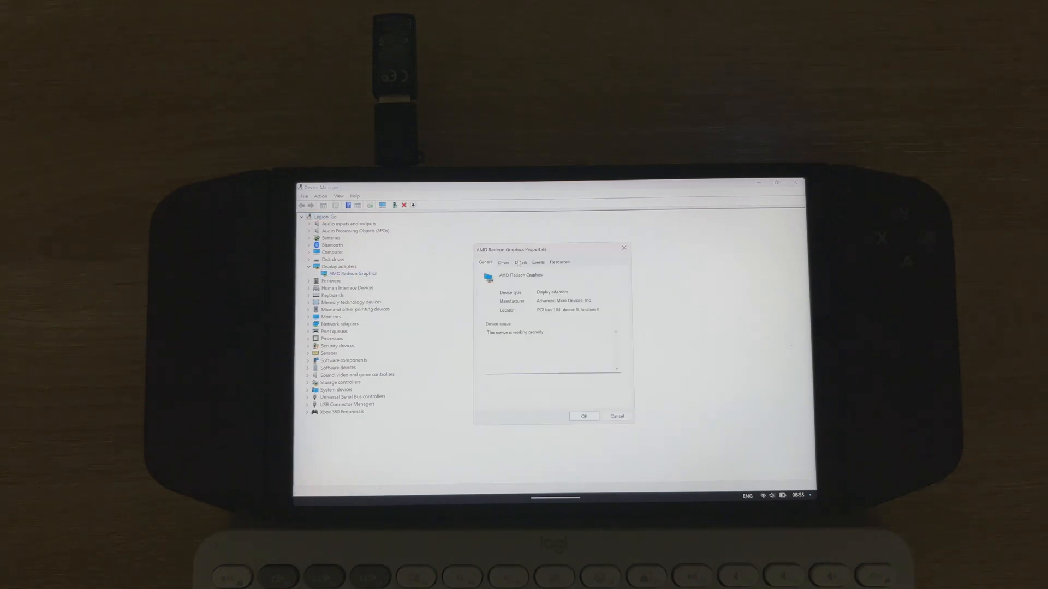
{"action": "left_click", "coordinate": [503, 262]}
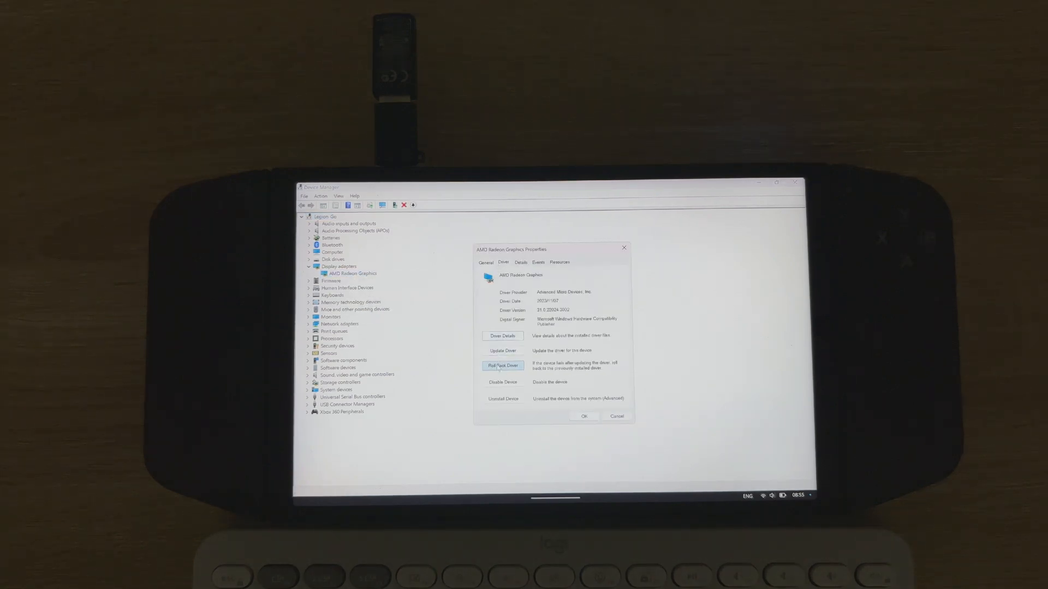
{"action": "left_click", "coordinate": [503, 365]}
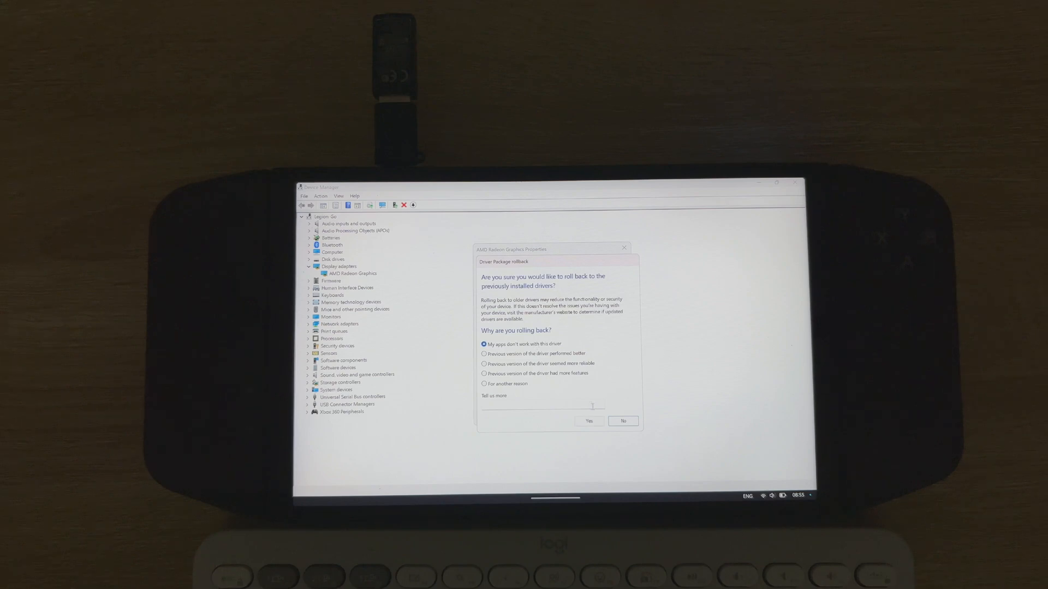
{"action": "left_click", "coordinate": [622, 420]}
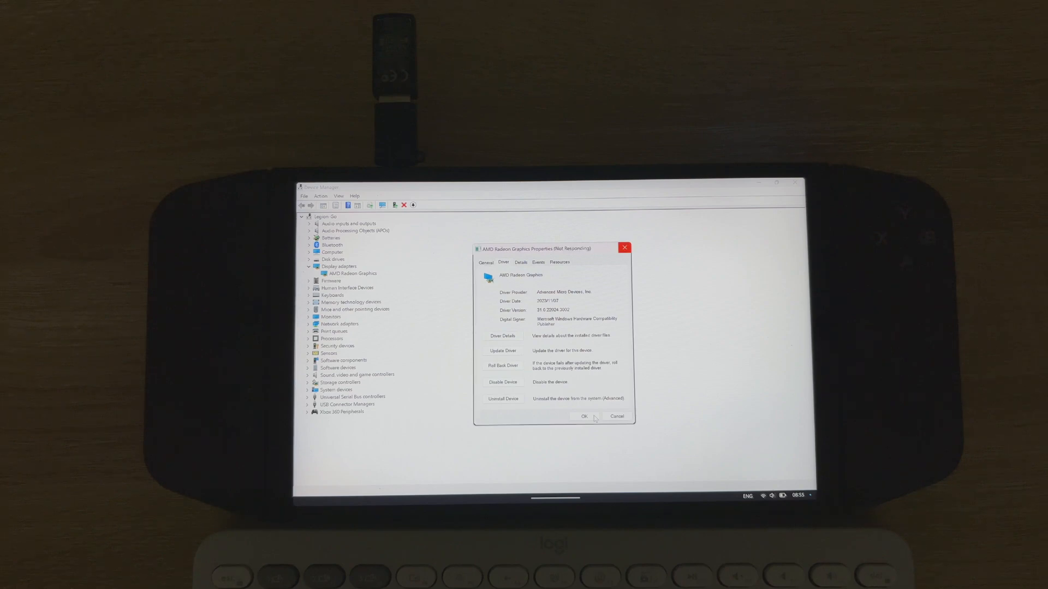
{"action": "left_click", "coordinate": [584, 415]}
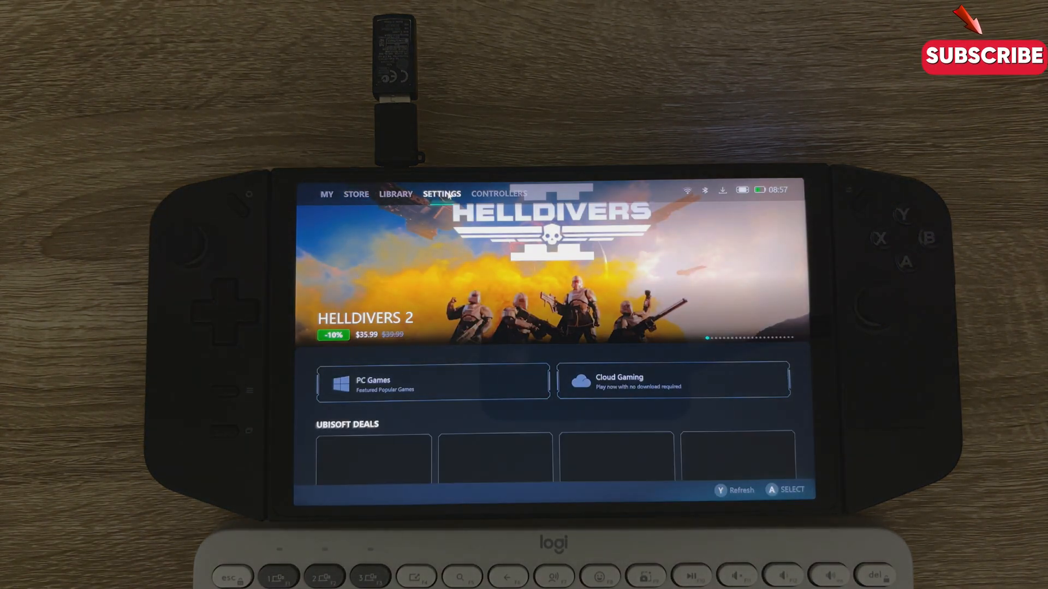
Open Adrenalin and skip quick setup to reach Home showing driver 24.8.1
{"action": "left_click", "coordinate": [442, 193]}
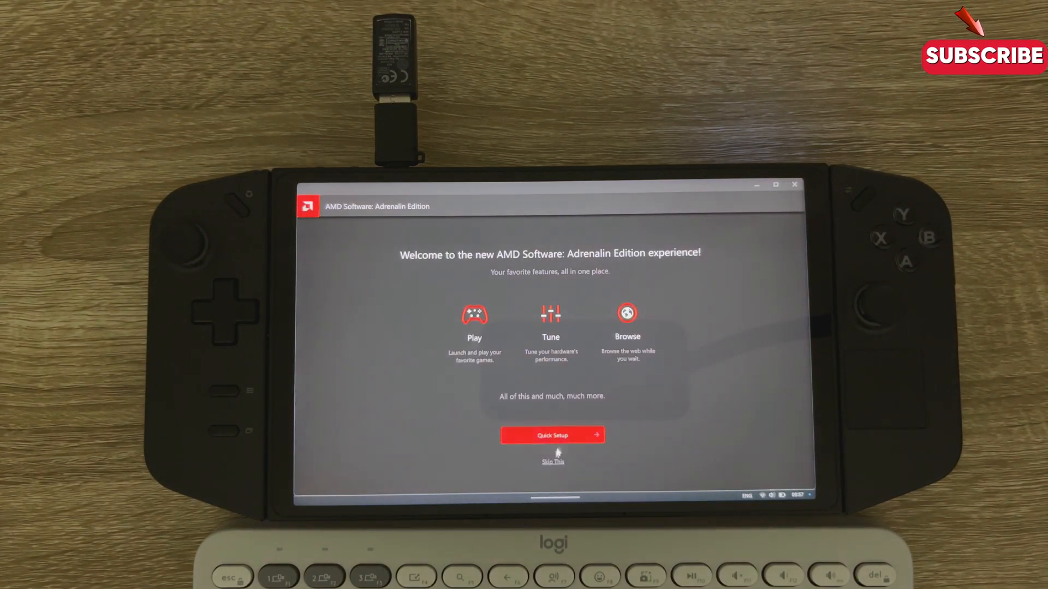
{"action": "left_click", "coordinate": [553, 461]}
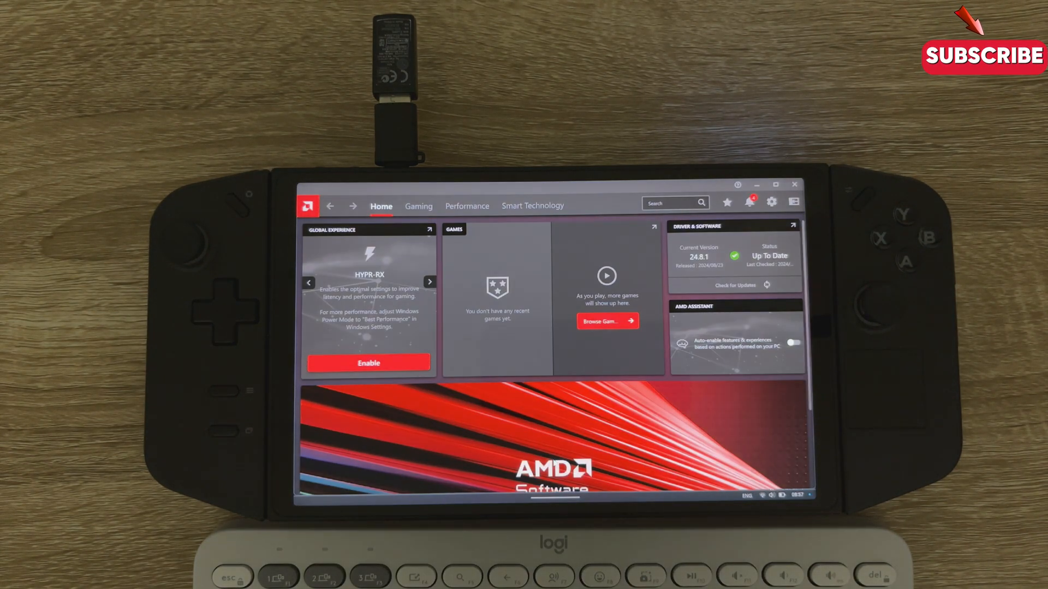